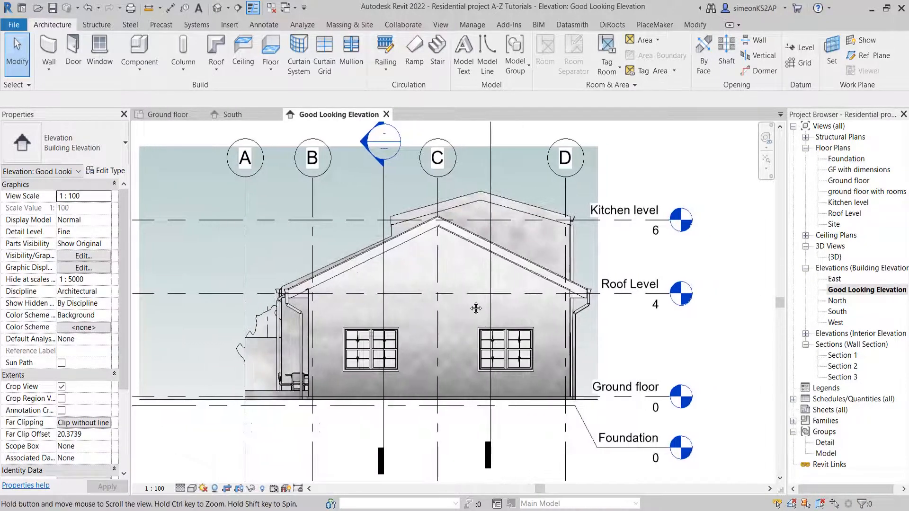
Step: Pan the view and open the South building elevation from the Project Browser
{"action": "left_click_drag", "start_coordinate": [475, 308], "coordinate": [522, 306]}
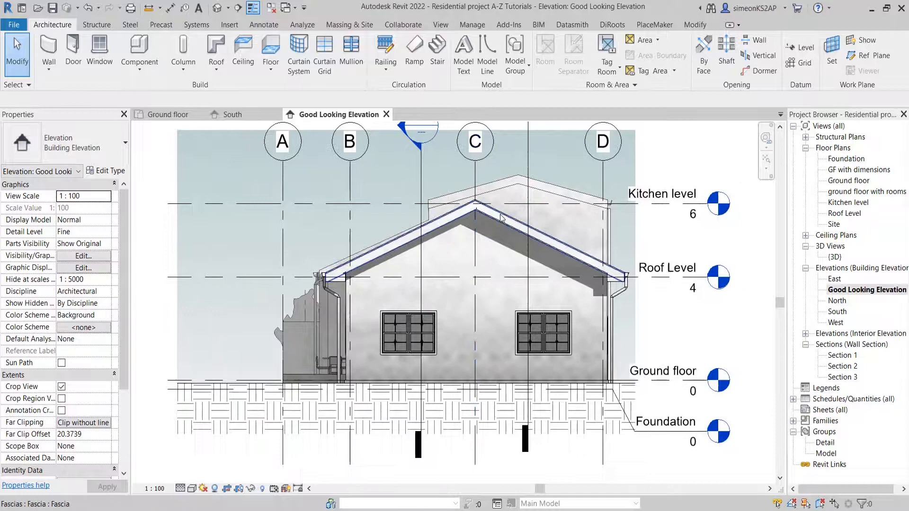
{"action": "left_click", "coordinate": [501, 218]}
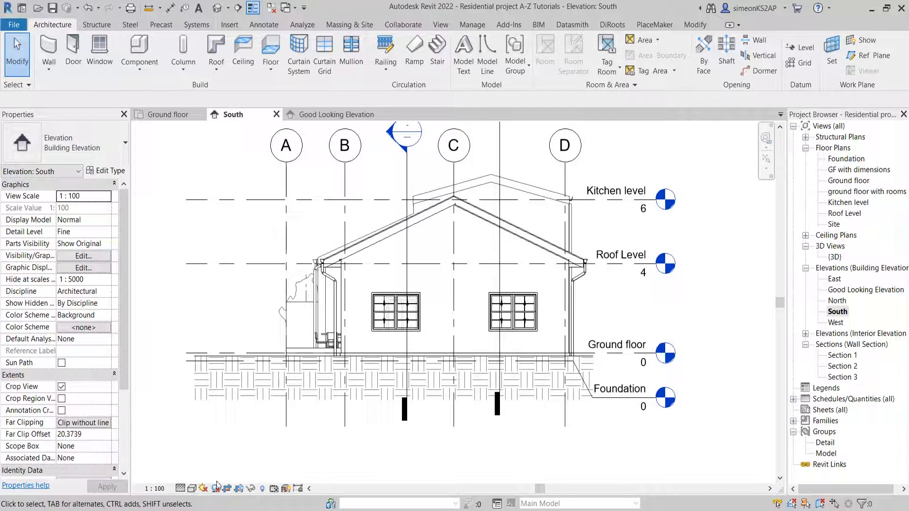
{"action": "mouse_move", "coordinate": [216, 488]}
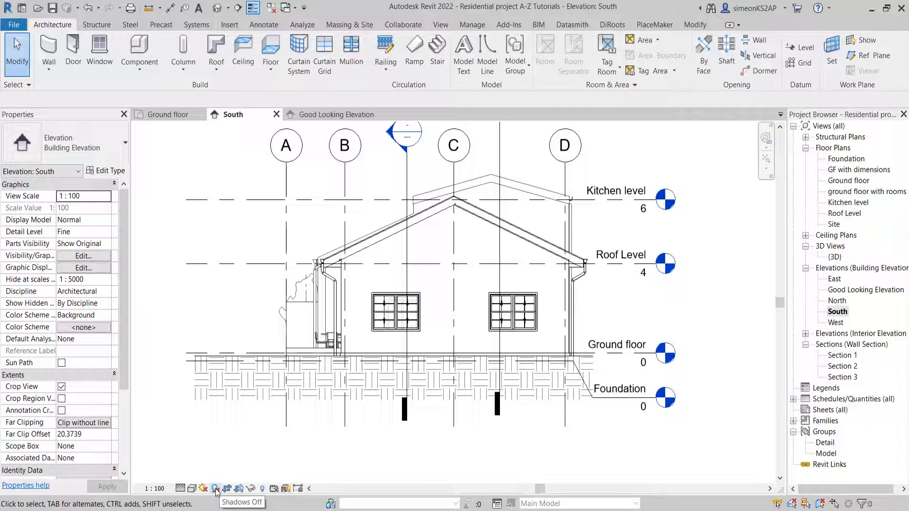
Step: Switch shadows on so the eaves and house cast shadows in the South elevation
{"action": "left_click", "coordinate": [215, 488]}
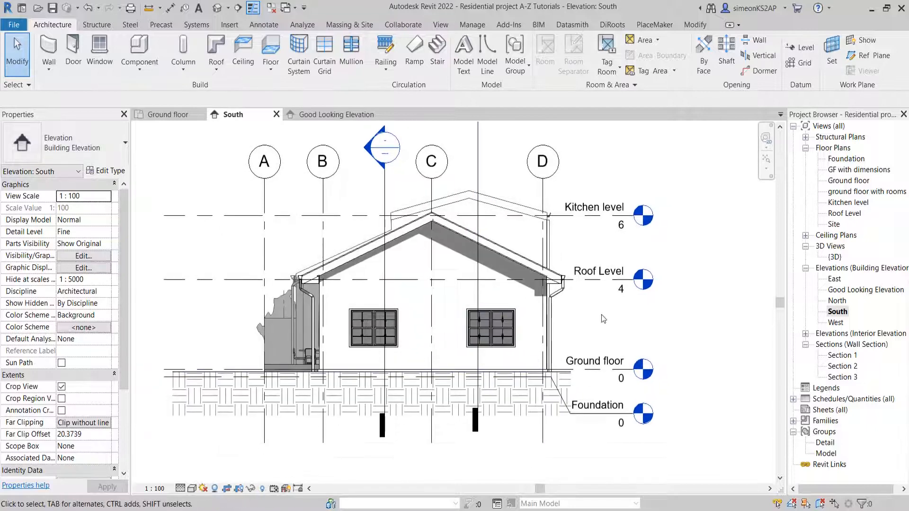
{"action": "mouse_move", "coordinate": [230, 232]}
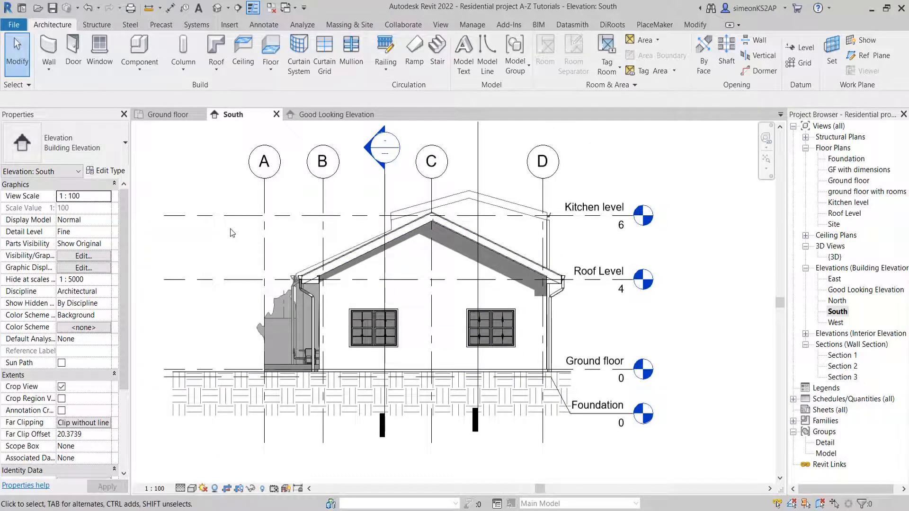
{"action": "left_click", "coordinate": [594, 203]}
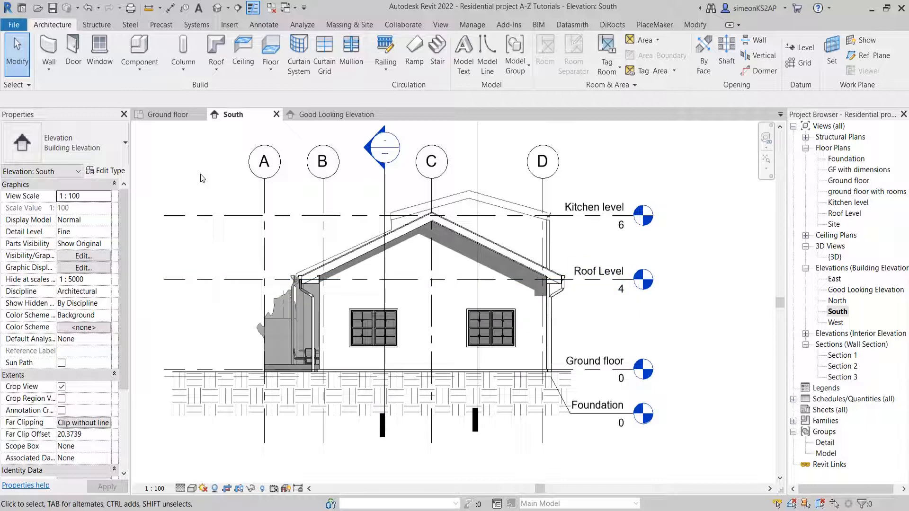
Step: In Visibility/Graphics, uncheck Show annotation categories to hide grids and levels
{"action": "left_click", "coordinate": [82, 256]}
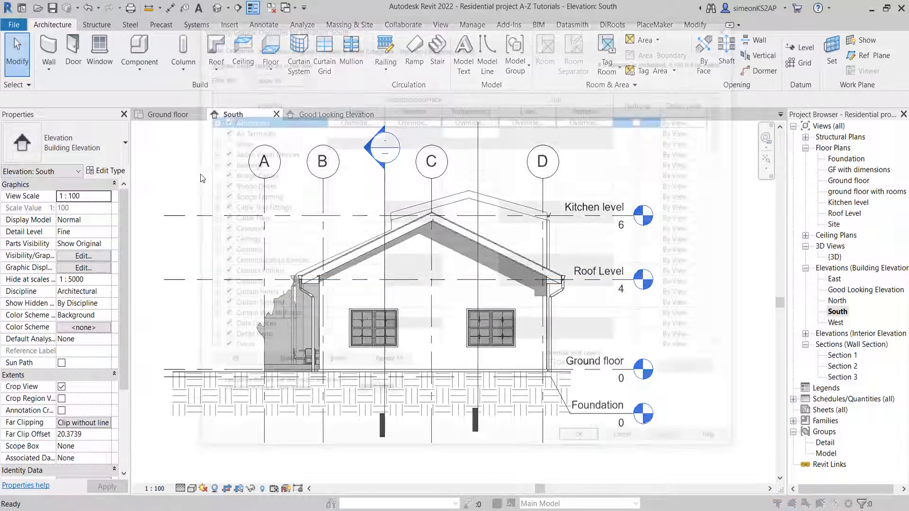
{"action": "left_click", "coordinate": [84, 255]}
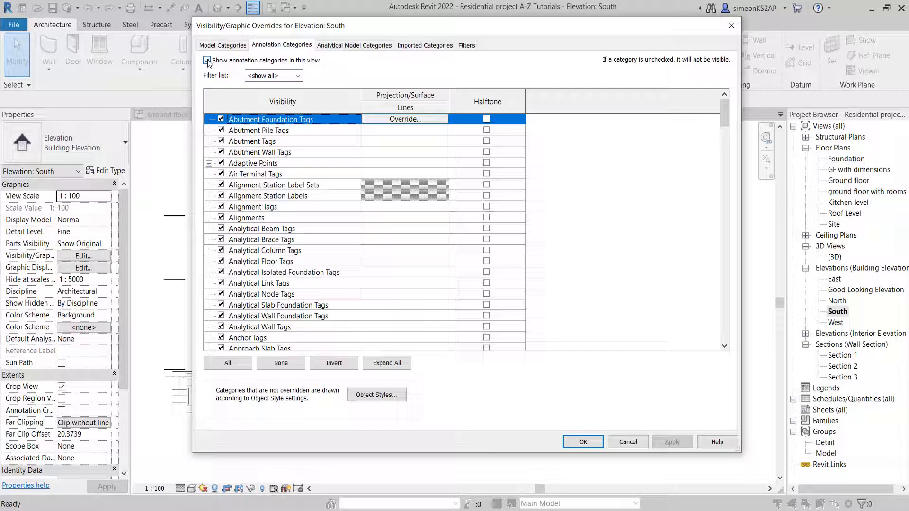
{"action": "left_click", "coordinate": [207, 60]}
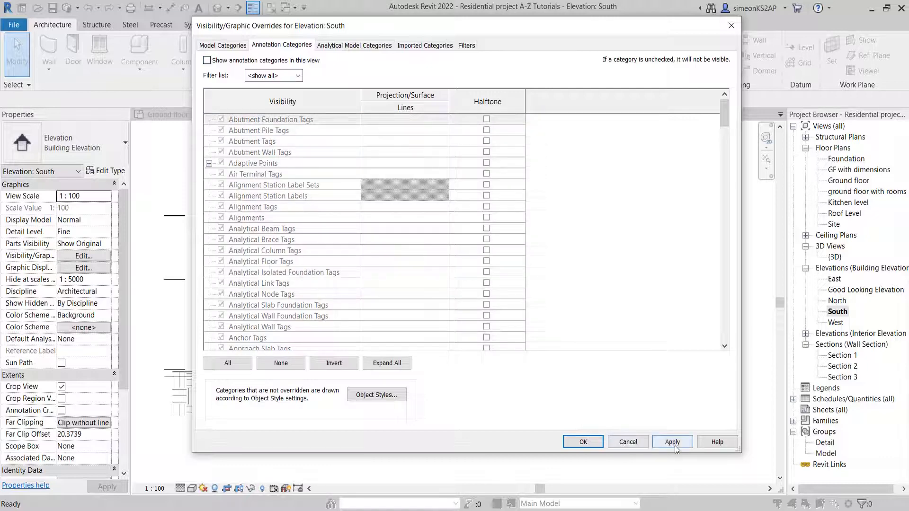
{"action": "left_click", "coordinate": [583, 441]}
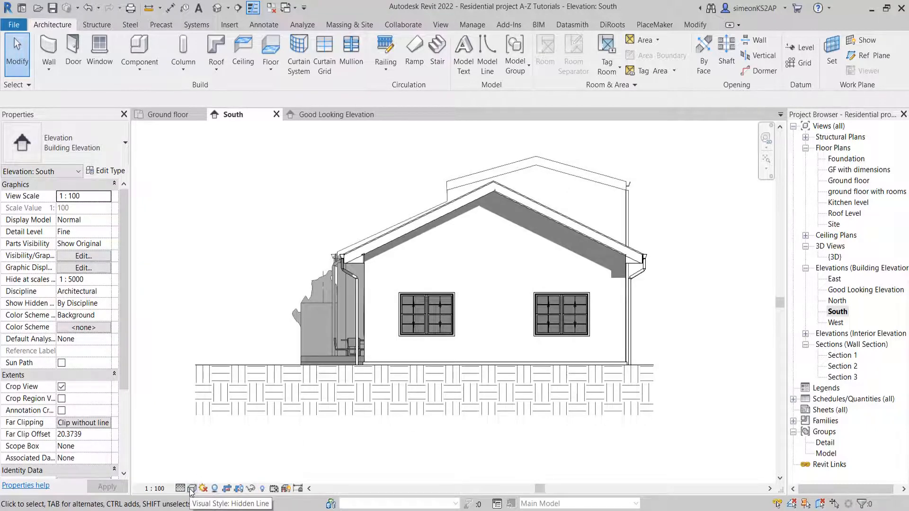
Step: Turn on Show Ambient Shadows in Graphic Display Options and apply it
{"action": "left_click", "coordinate": [191, 488]}
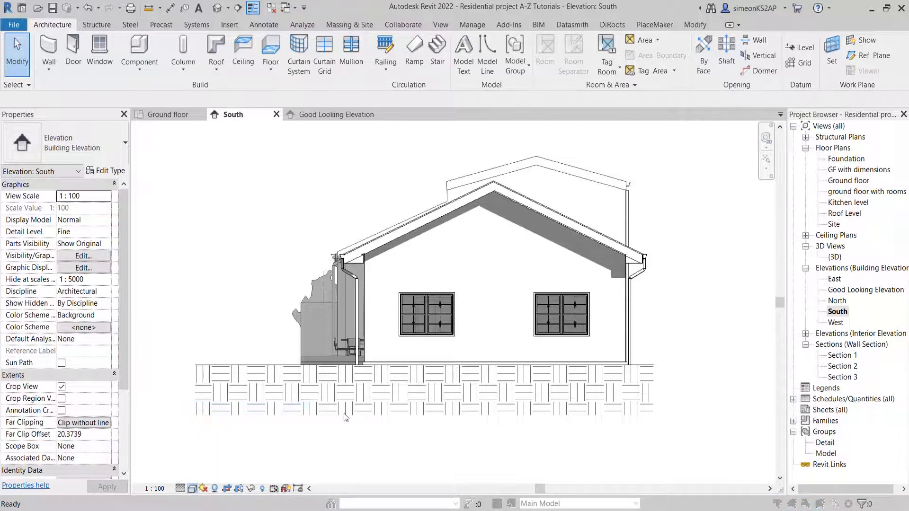
{"action": "left_click", "coordinate": [82, 267]}
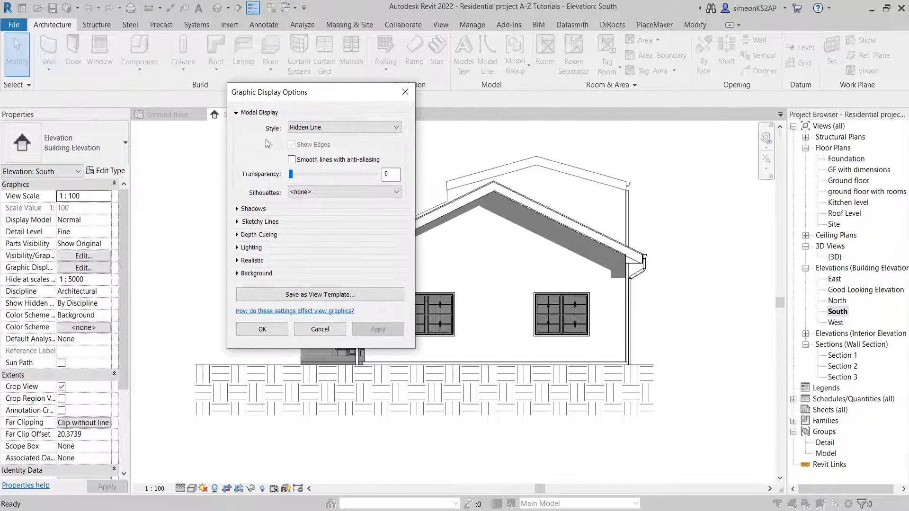
{"action": "left_click", "coordinate": [236, 112]}
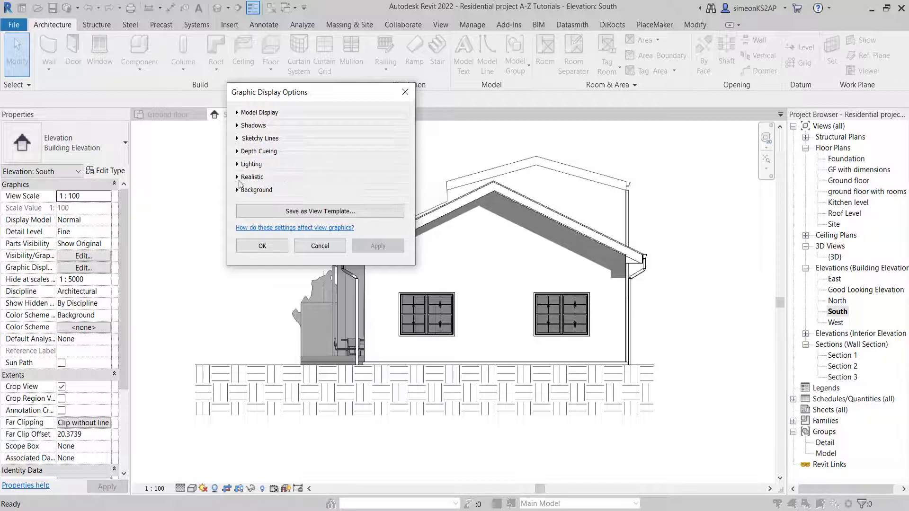
{"action": "mouse_move", "coordinate": [253, 122]}
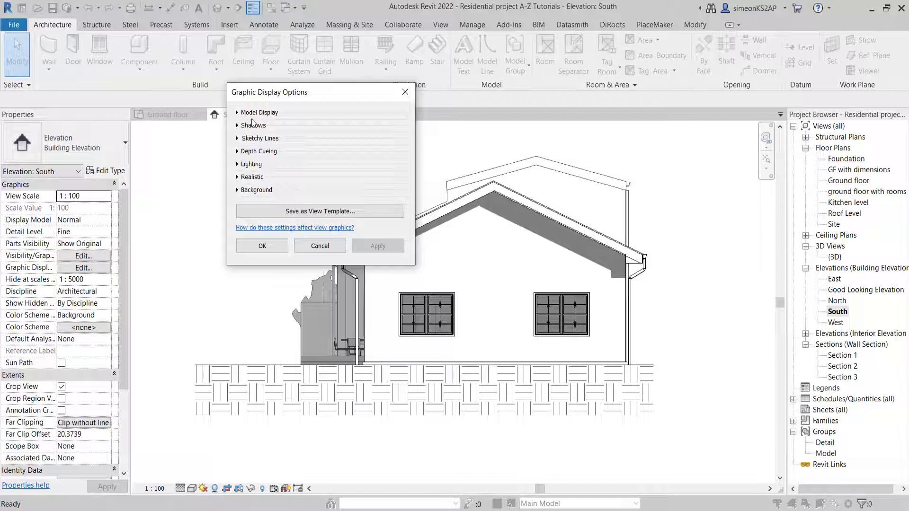
{"action": "mouse_move", "coordinate": [275, 163]}
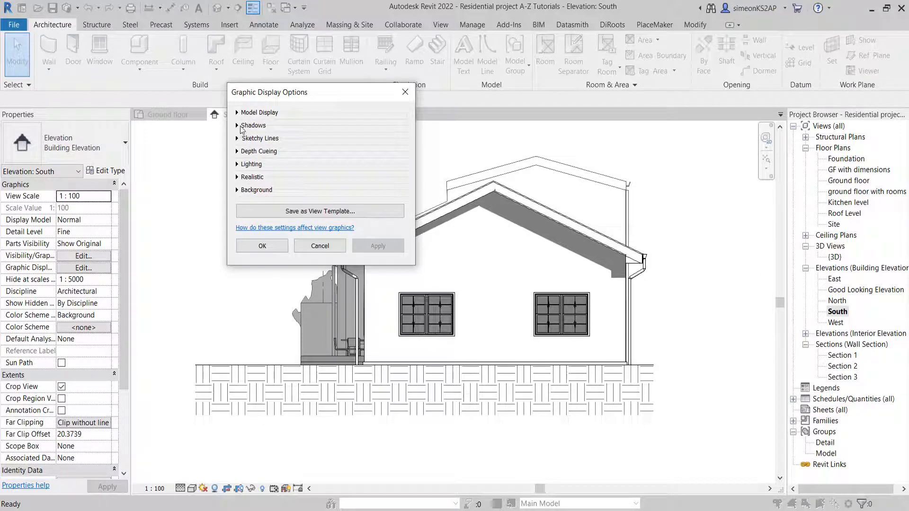
{"action": "left_click", "coordinate": [253, 125]}
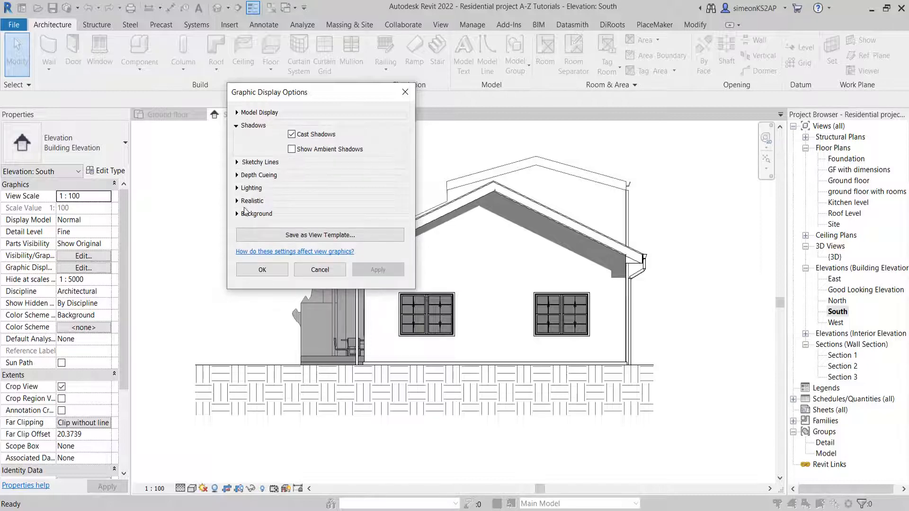
{"action": "left_click", "coordinate": [236, 214]}
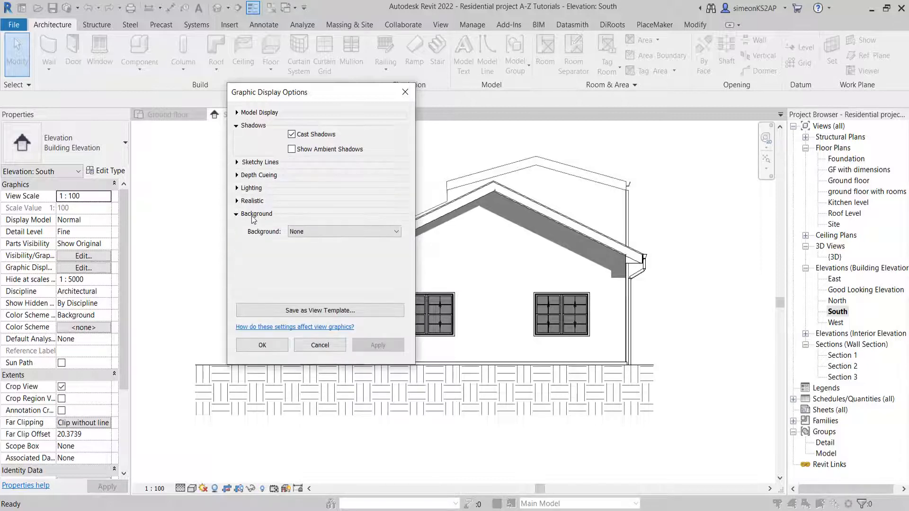
{"action": "left_click", "coordinate": [255, 213]}
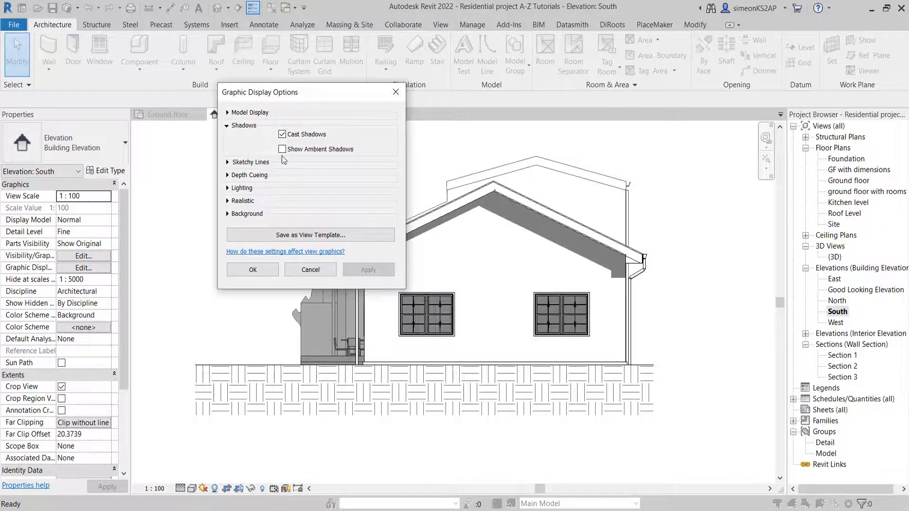
{"action": "mouse_move", "coordinate": [246, 146]}
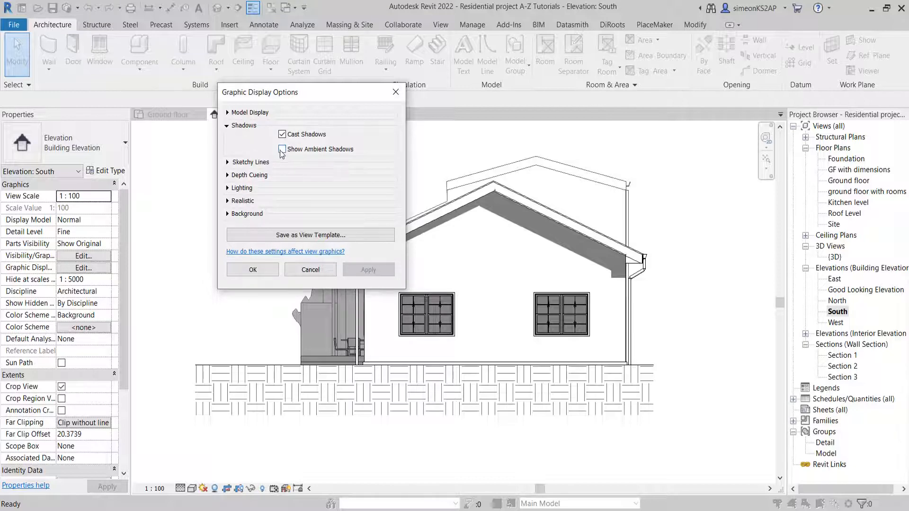
{"action": "left_click", "coordinate": [281, 149]}
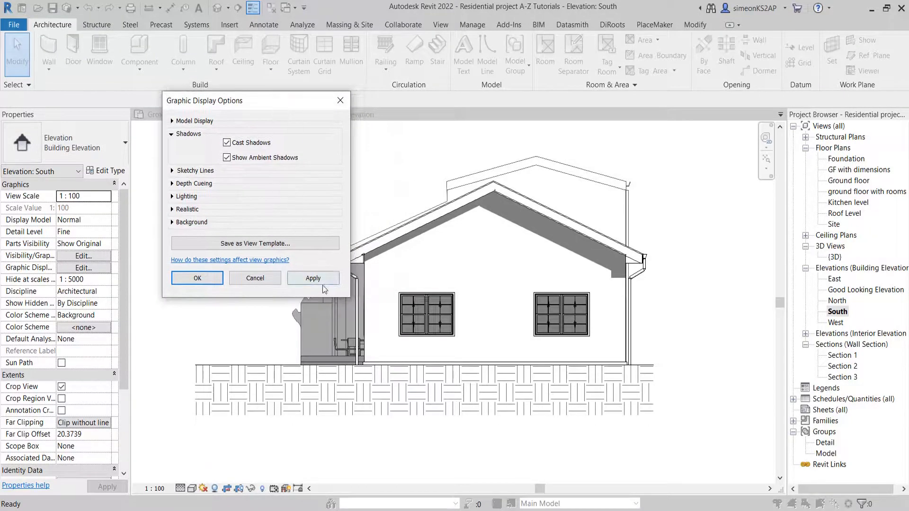
{"action": "left_click", "coordinate": [312, 279]}
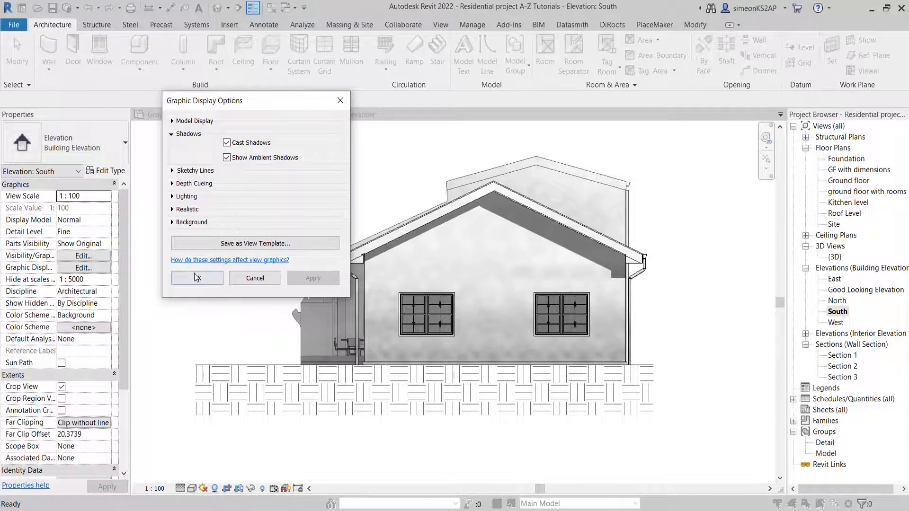
{"action": "left_click", "coordinate": [196, 278]}
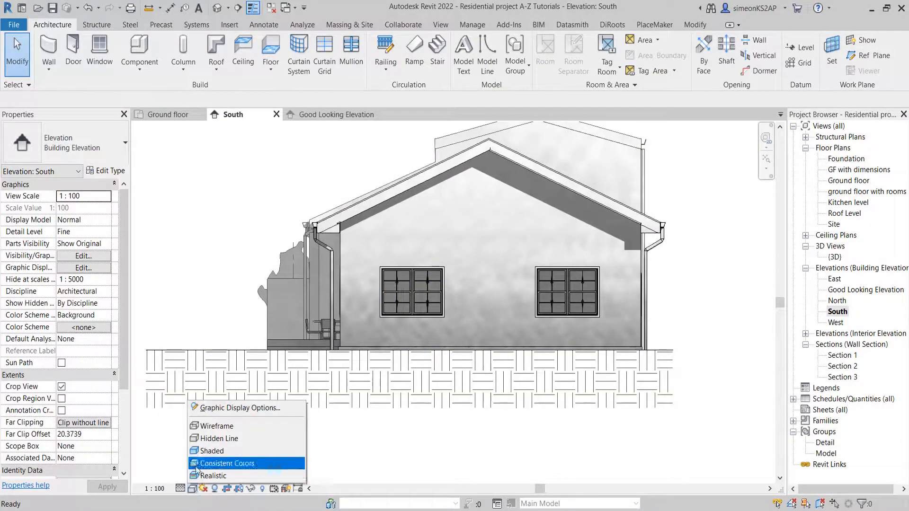
{"action": "mouse_move", "coordinate": [237, 407]}
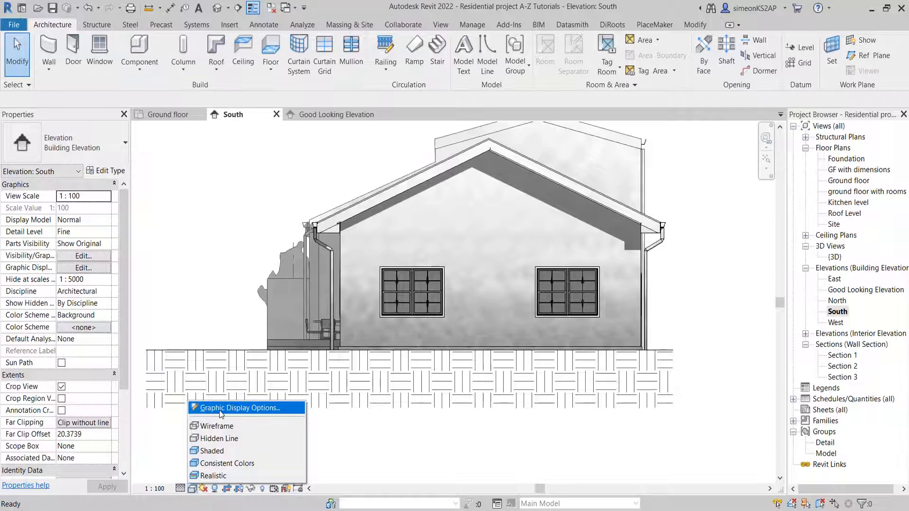
Step: Set the Graphic Display Options background to Sky and apply it
{"action": "left_click", "coordinate": [237, 408]}
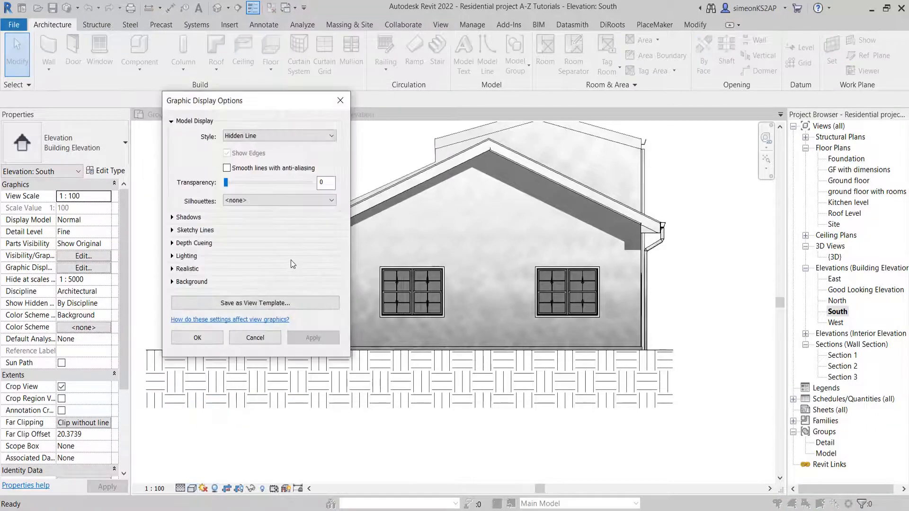
{"action": "left_click", "coordinate": [278, 200]}
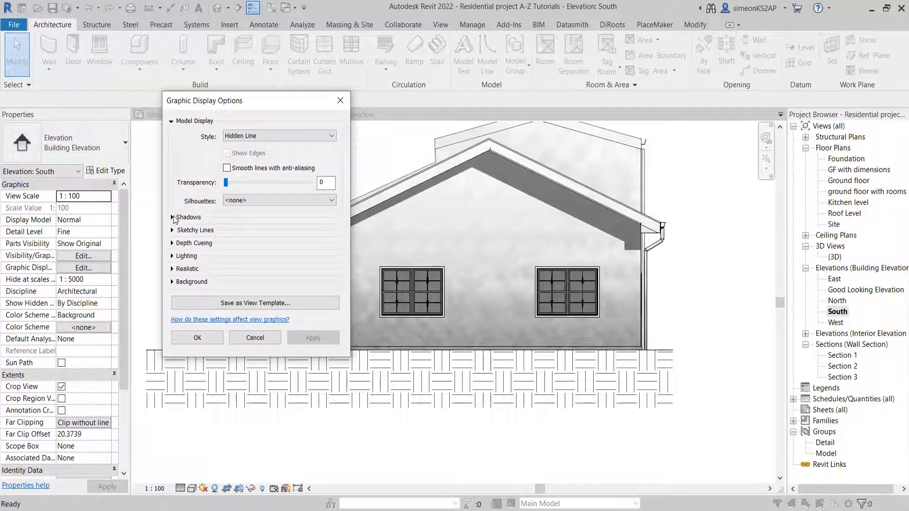
{"action": "left_click", "coordinate": [172, 121]}
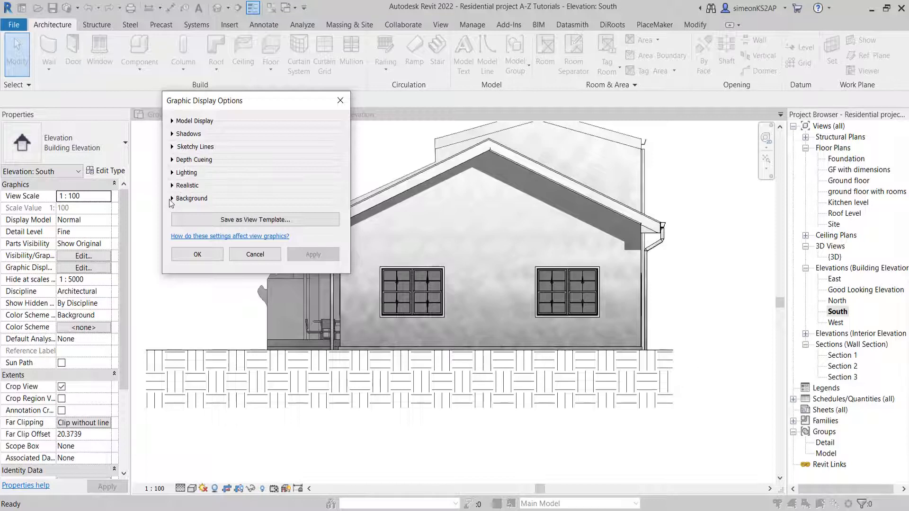
{"action": "left_click", "coordinate": [172, 199]}
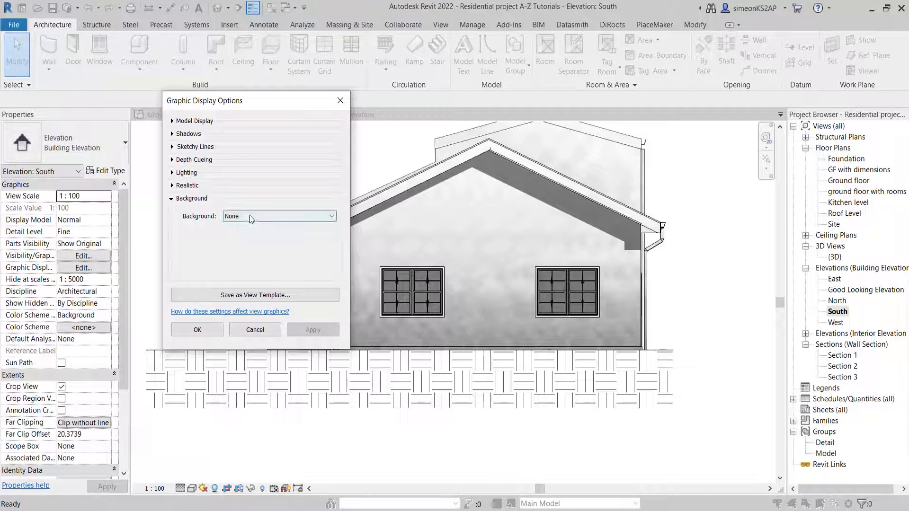
{"action": "left_click", "coordinate": [279, 216]}
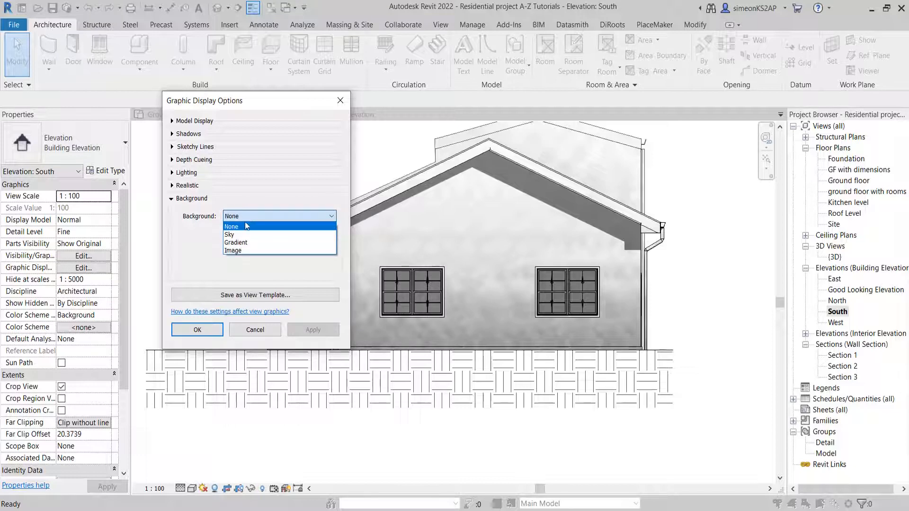
{"action": "mouse_move", "coordinate": [230, 234]}
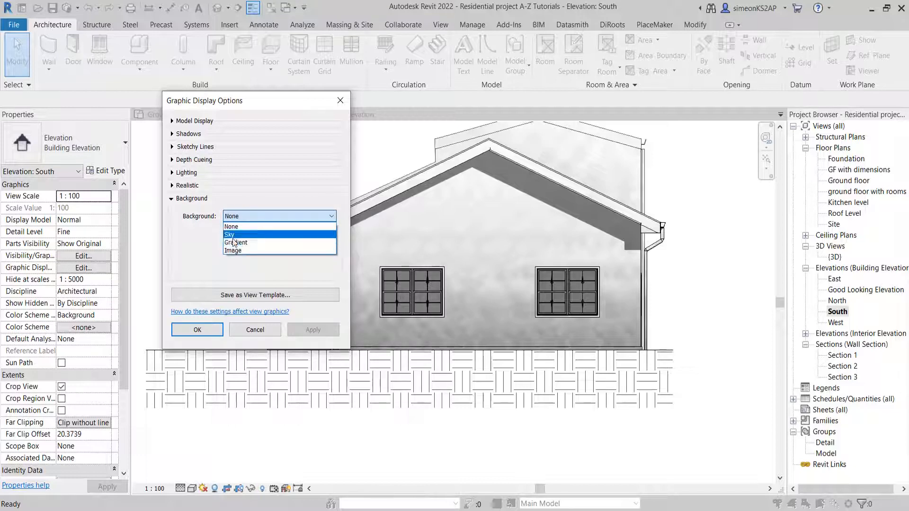
{"action": "left_click", "coordinate": [228, 235]}
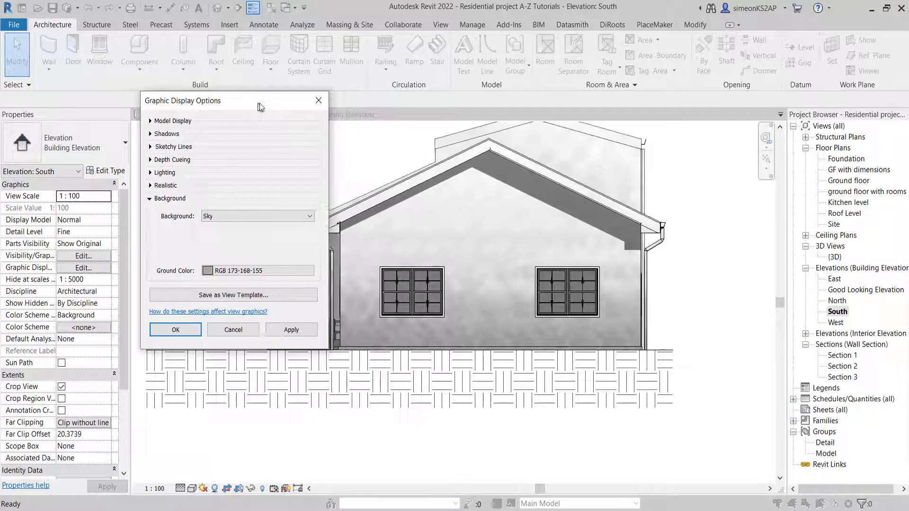
{"action": "left_click_drag", "start_coordinate": [261, 100], "coordinate": [212, 101]}
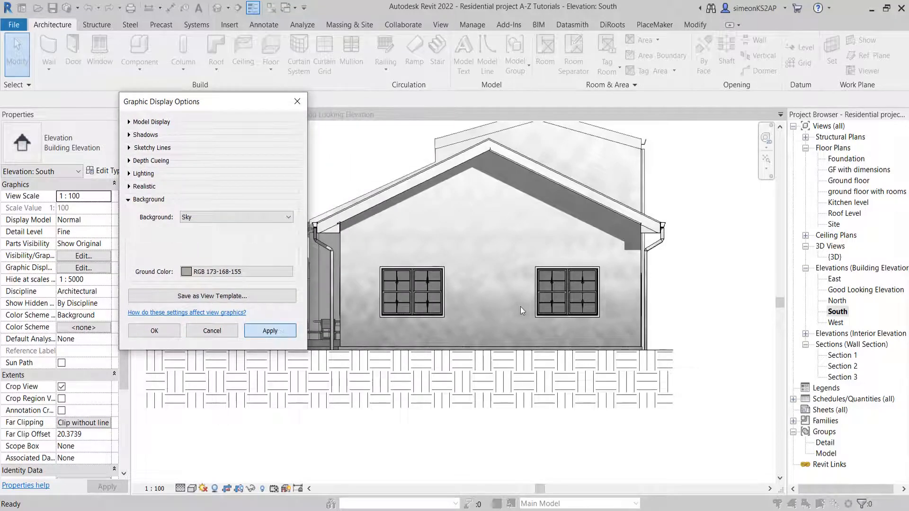
{"action": "left_click", "coordinate": [270, 330]}
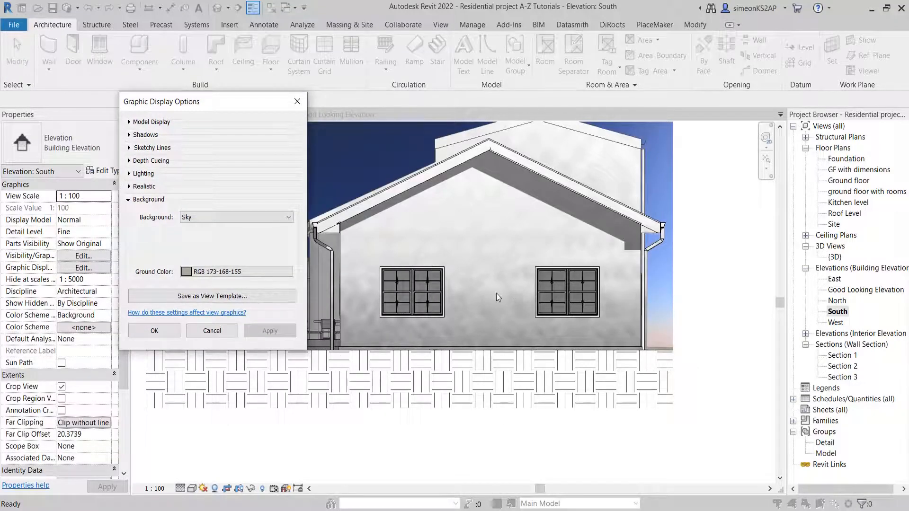
{"action": "left_click", "coordinate": [153, 330]}
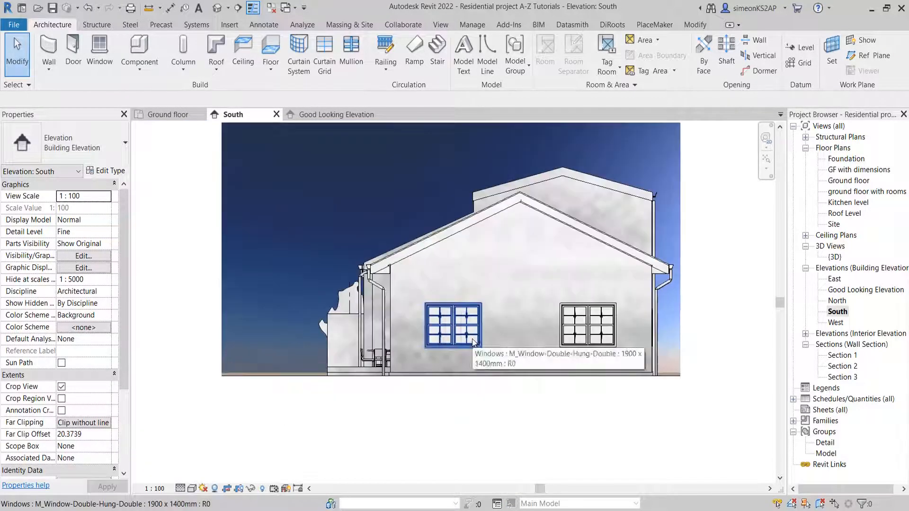
Step: Switch the background to Image and cancel Customize Image without choosing a picture
{"action": "left_click", "coordinate": [191, 487]}
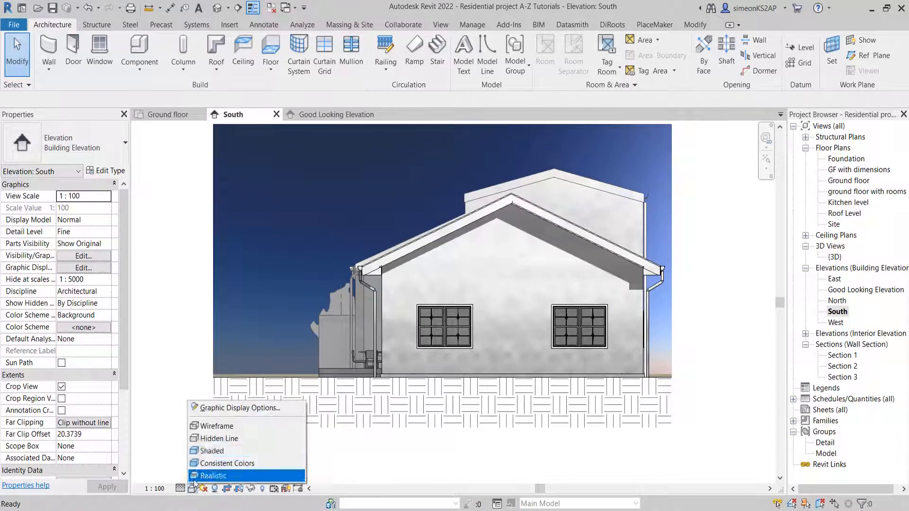
{"action": "mouse_move", "coordinate": [237, 408]}
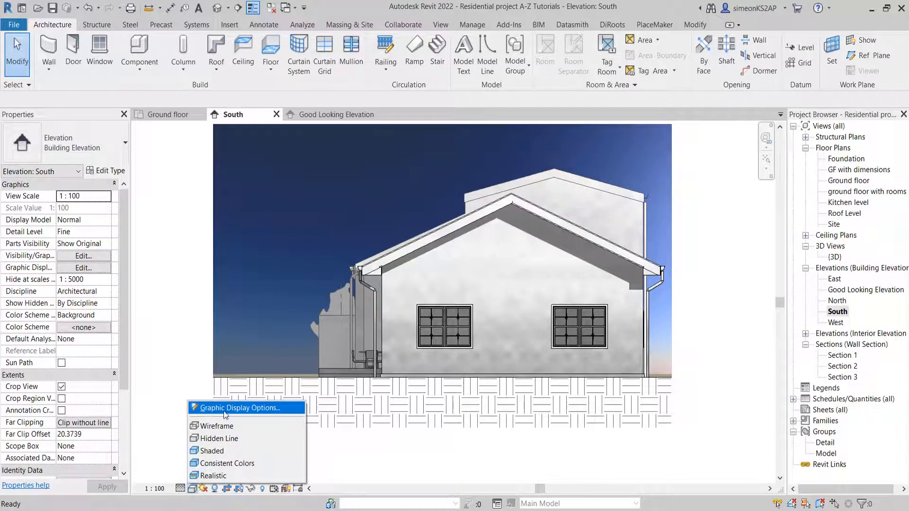
{"action": "left_click", "coordinate": [236, 408]}
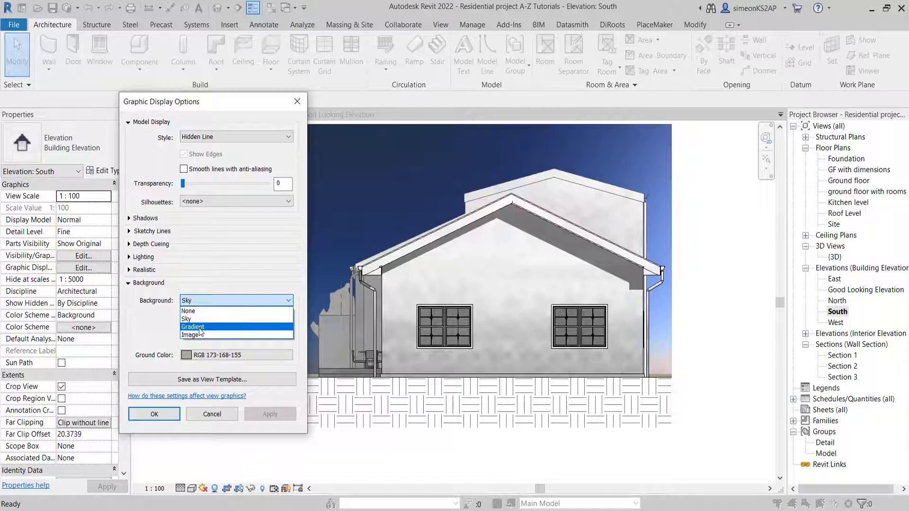
{"action": "left_click", "coordinate": [191, 335]}
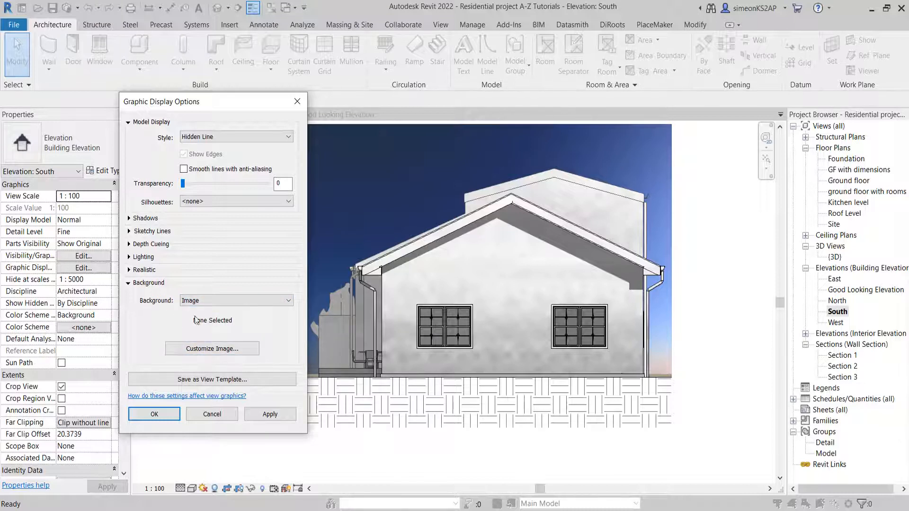
{"action": "left_click", "coordinate": [212, 349]}
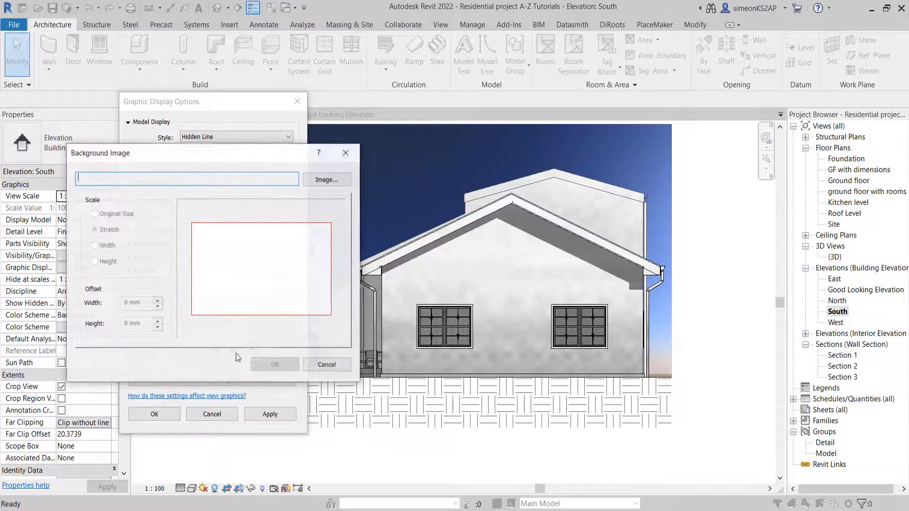
{"action": "left_click", "coordinate": [326, 364]}
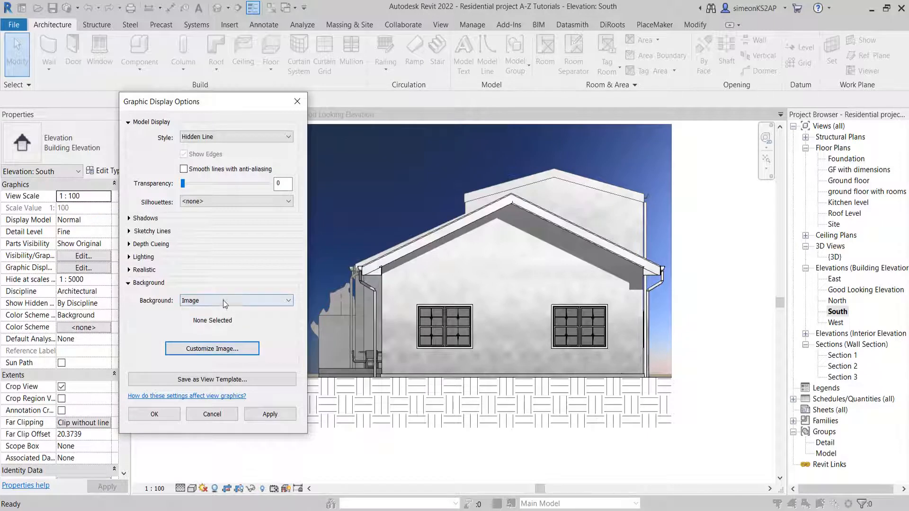
Step: Change the background to Gradient, keeping the default sky colour, and apply
{"action": "left_click", "coordinate": [235, 300]}
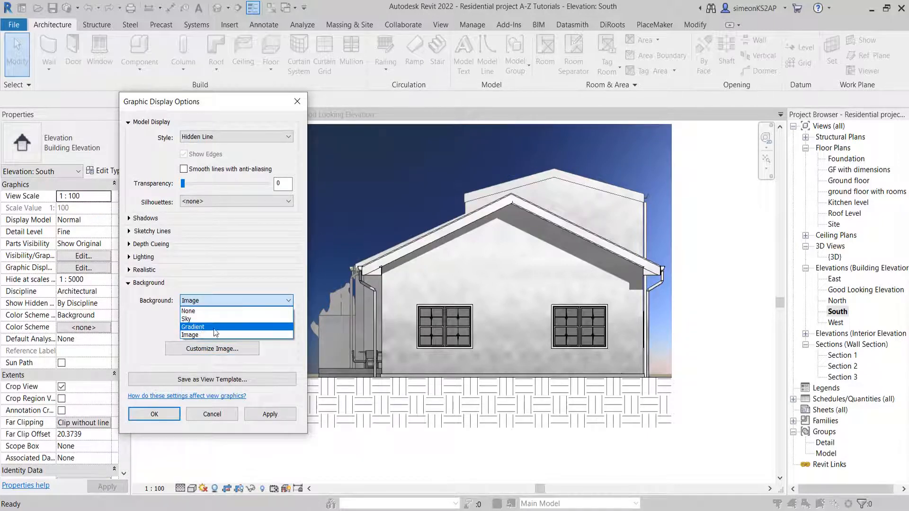
{"action": "left_click", "coordinate": [192, 326]}
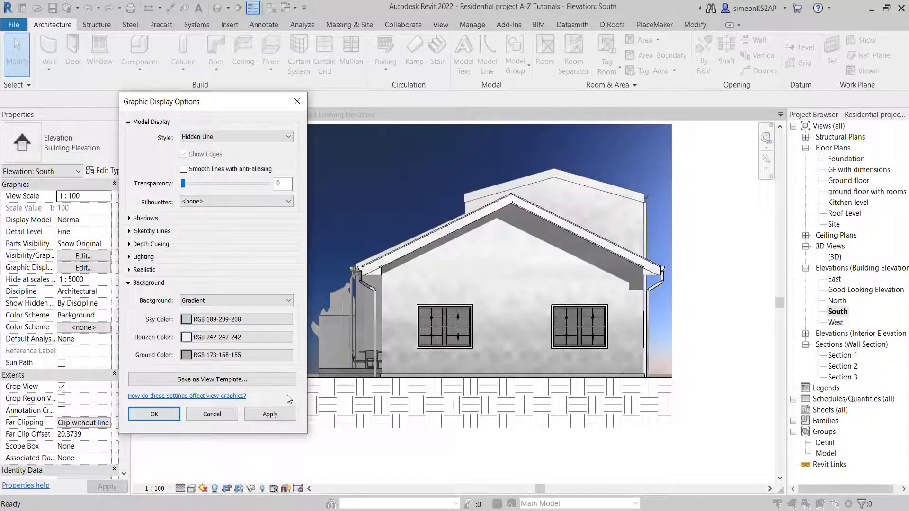
{"action": "left_click", "coordinate": [187, 319]}
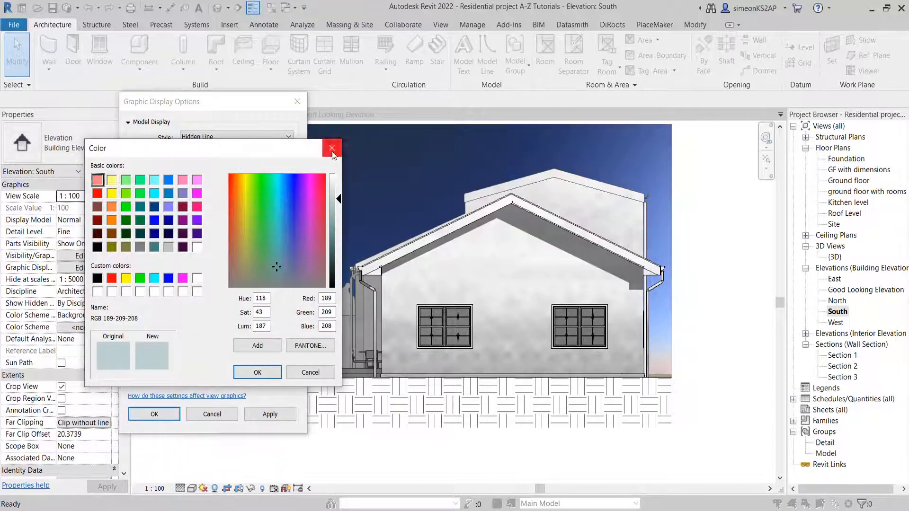
{"action": "left_click", "coordinate": [331, 148]}
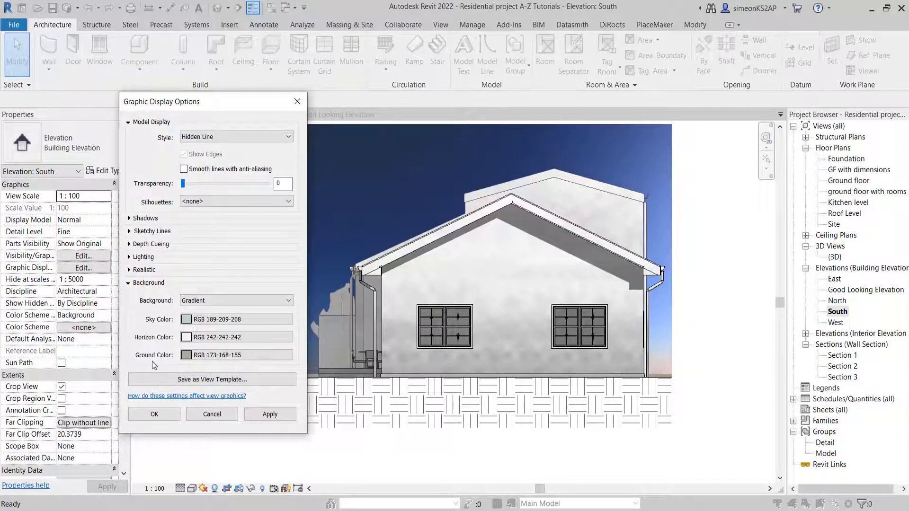
{"action": "left_click", "coordinate": [269, 414]}
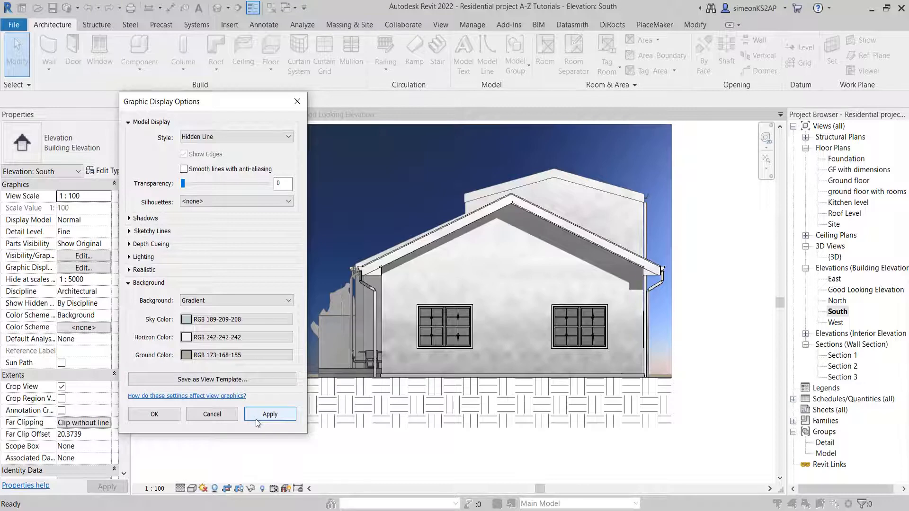
{"action": "left_click", "coordinate": [270, 413]}
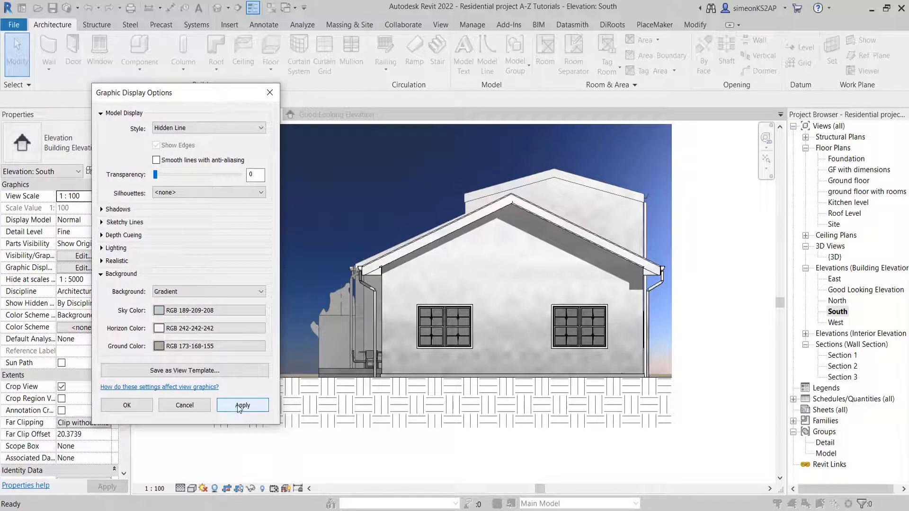
{"action": "left_click", "coordinate": [242, 404]}
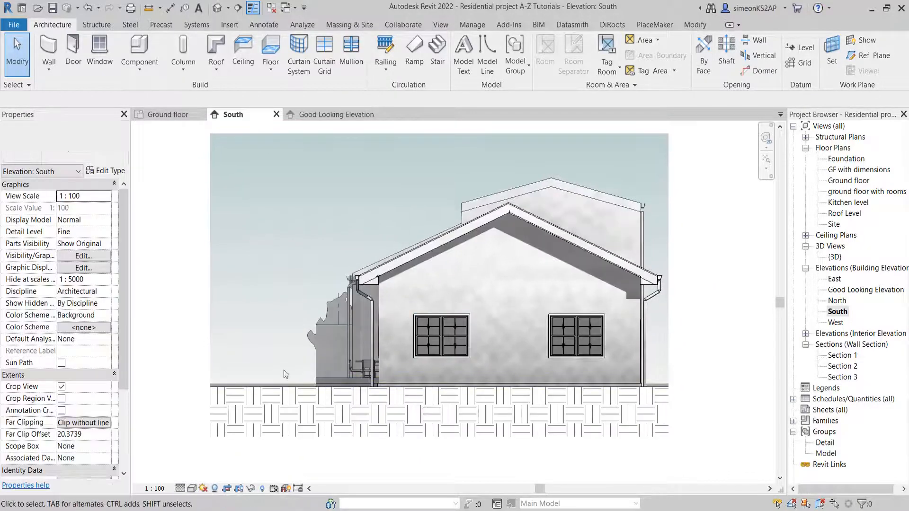
Step: Set the gradient ground colour to greenish RGB 163-175-152 and apply
{"action": "left_click", "coordinate": [191, 487]}
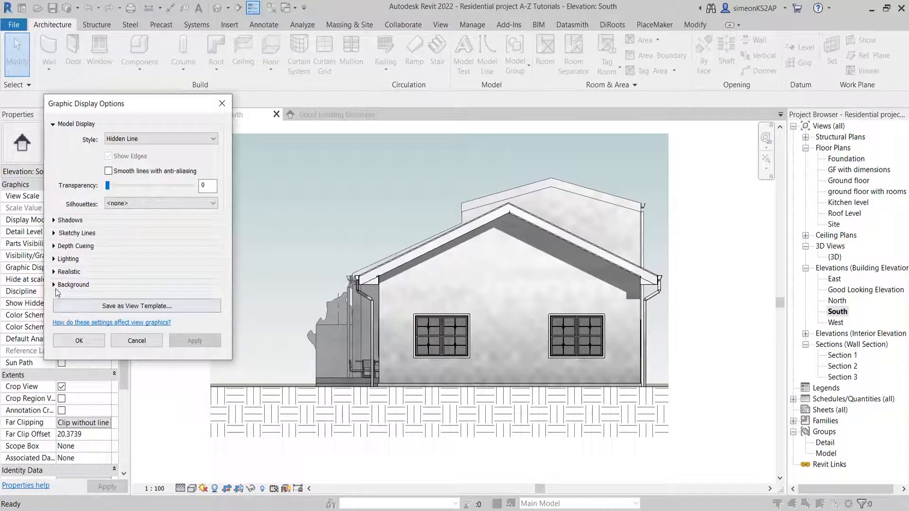
{"action": "left_click", "coordinate": [70, 284]}
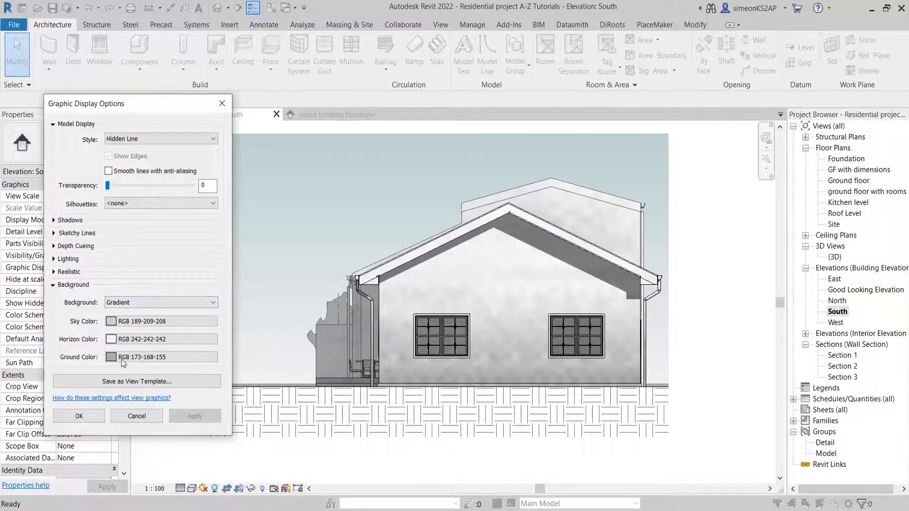
{"action": "left_click", "coordinate": [111, 357]}
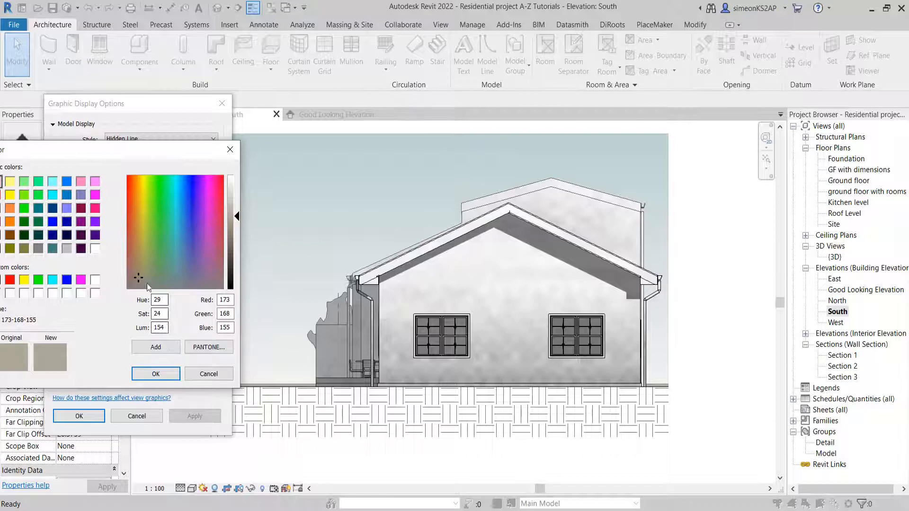
{"action": "mouse_move", "coordinate": [140, 284]}
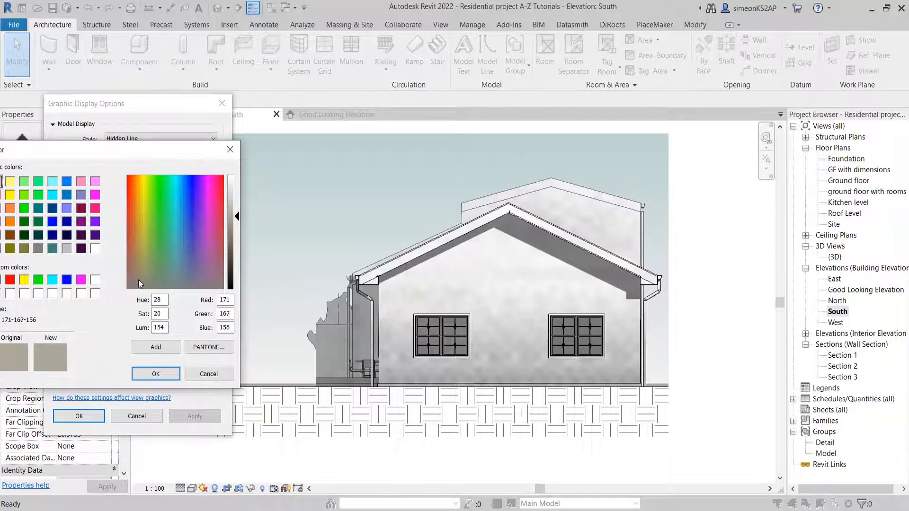
{"action": "left_click", "coordinate": [147, 279]}
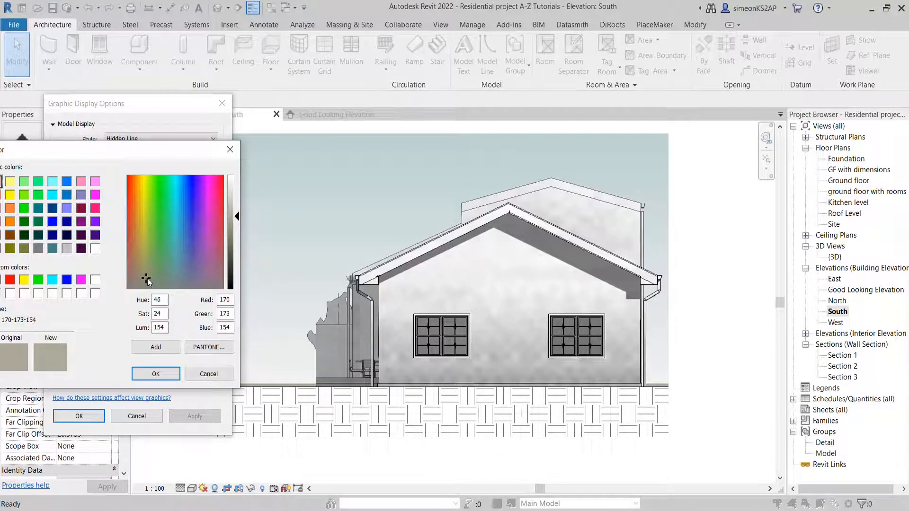
{"action": "left_click", "coordinate": [152, 274]}
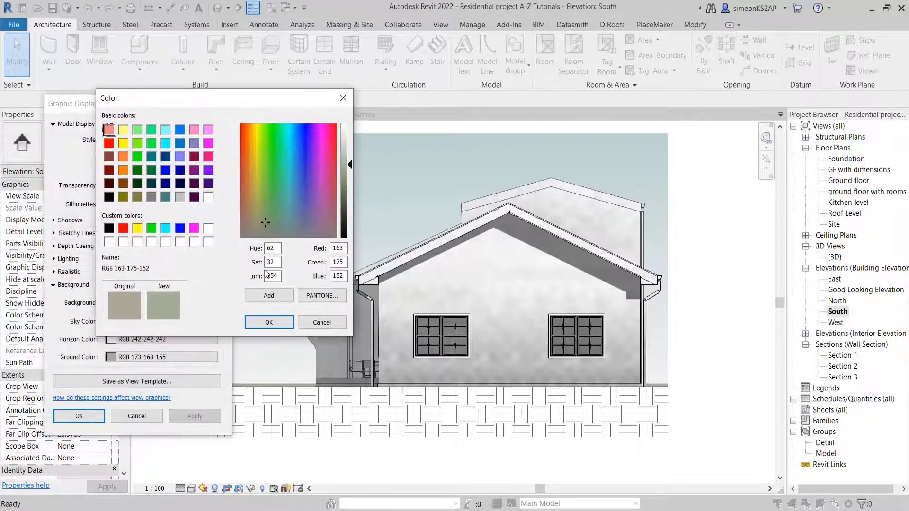
{"action": "left_click", "coordinate": [269, 323]}
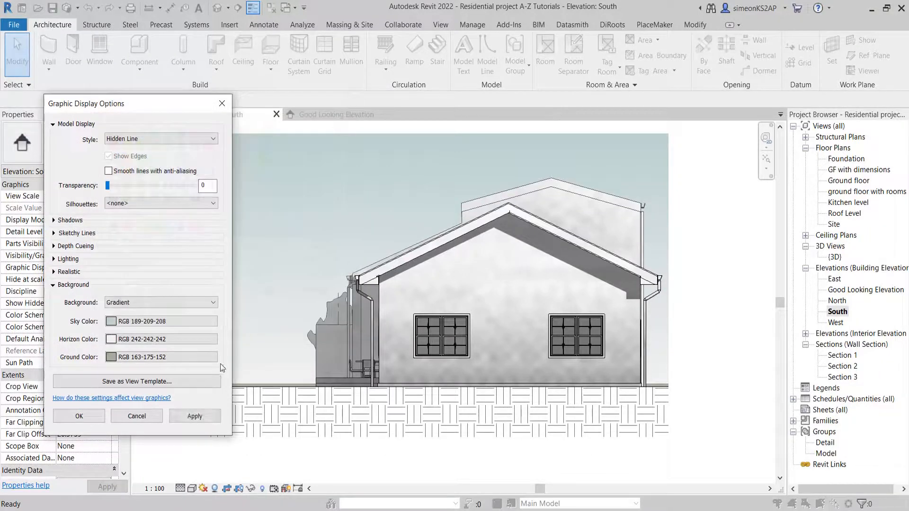
{"action": "left_click", "coordinate": [194, 416]}
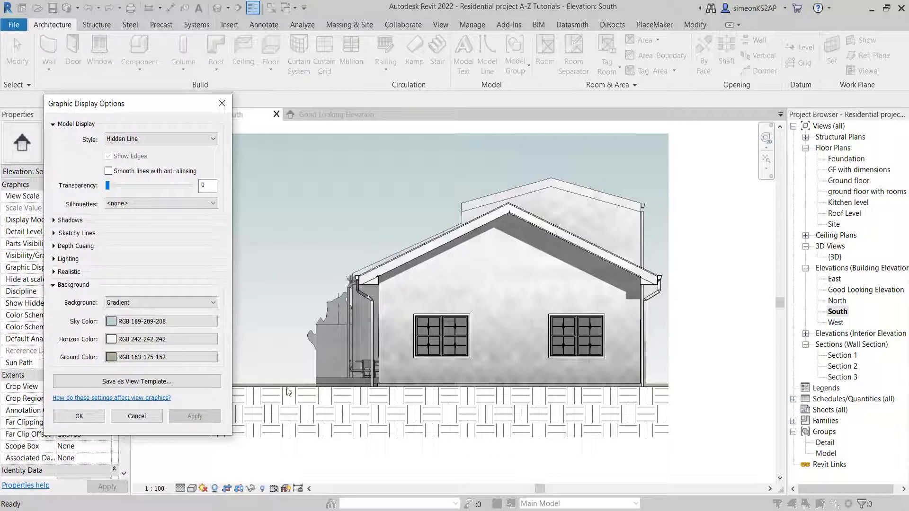
{"action": "left_click", "coordinate": [79, 416]}
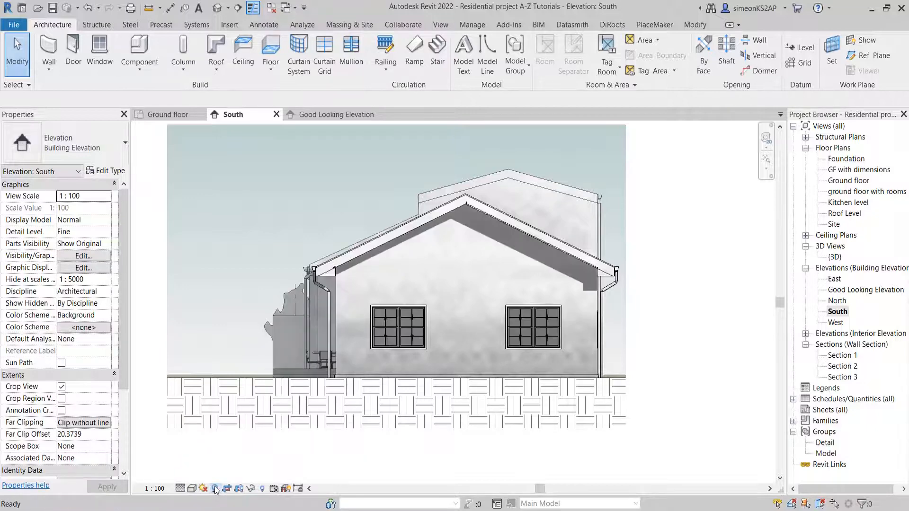
{"action": "left_click", "coordinate": [193, 488]}
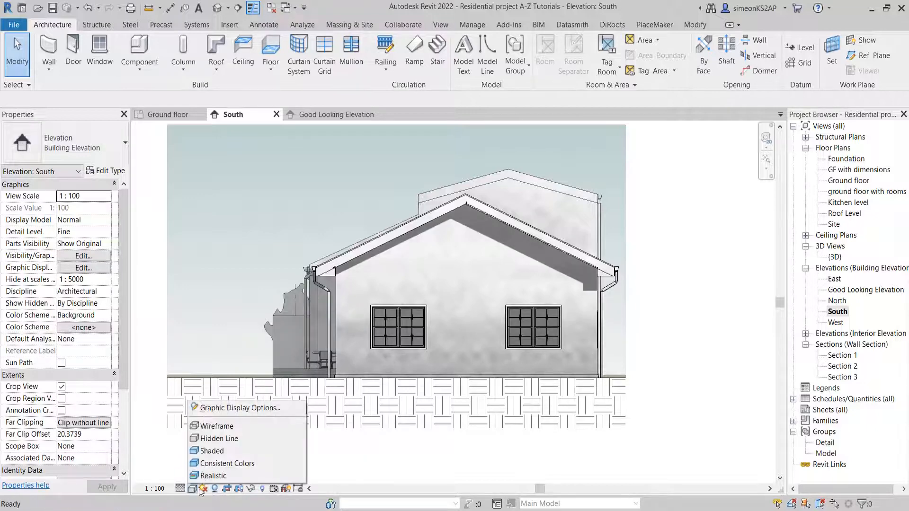
{"action": "left_click", "coordinate": [238, 408]}
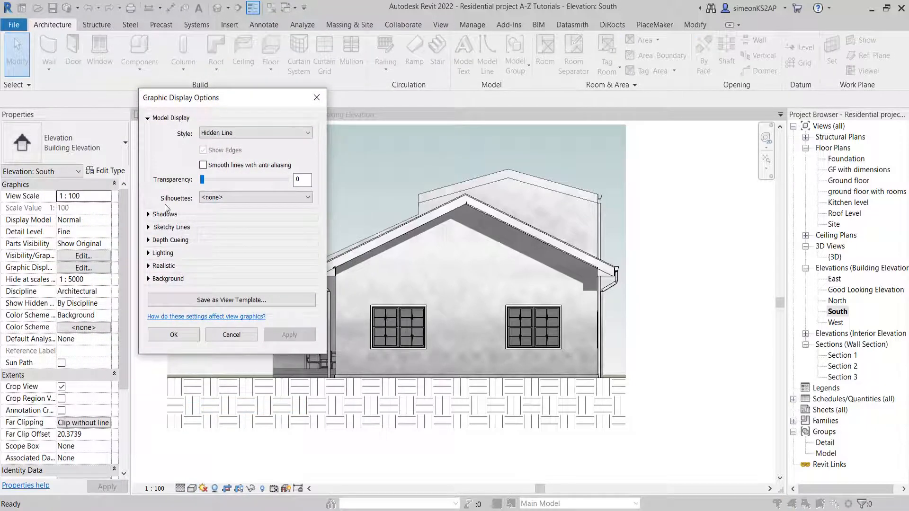
{"action": "left_click", "coordinate": [165, 214]}
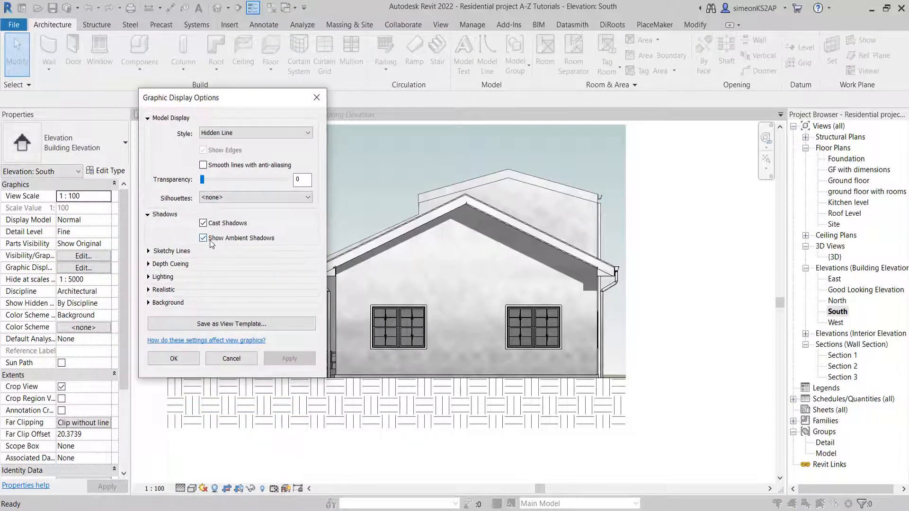
{"action": "left_click", "coordinate": [203, 237]}
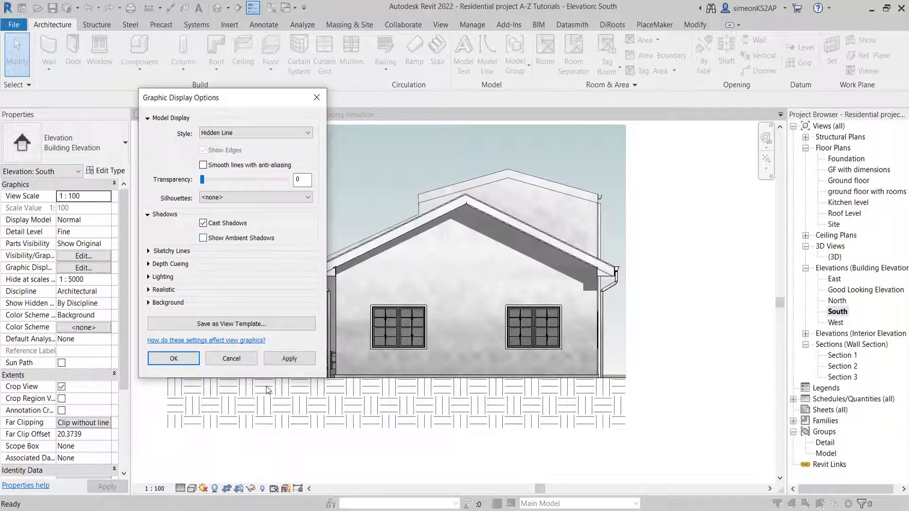
{"action": "left_click", "coordinate": [289, 358]}
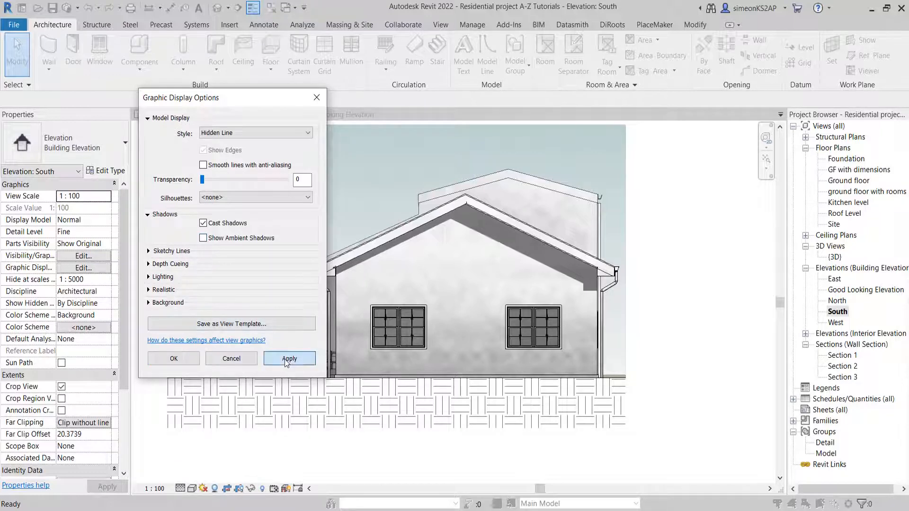
{"action": "left_click", "coordinate": [289, 359]}
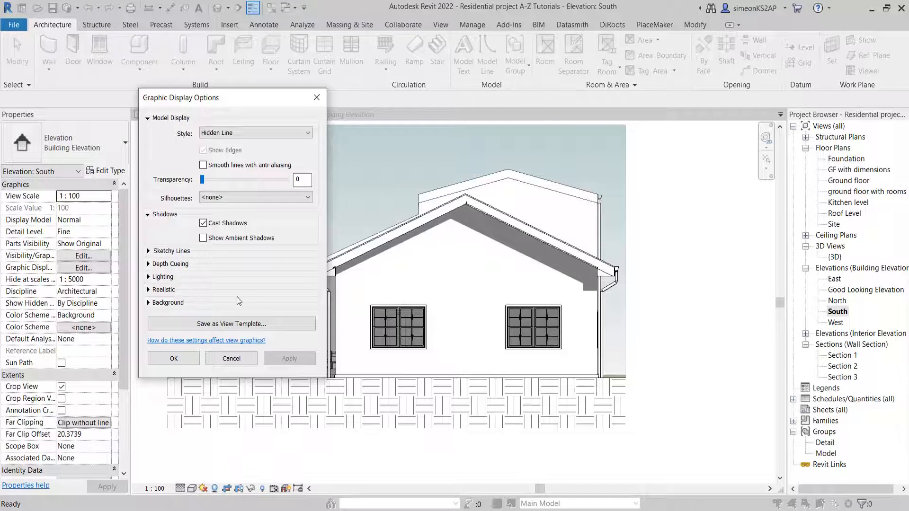
{"action": "left_click", "coordinate": [203, 237]}
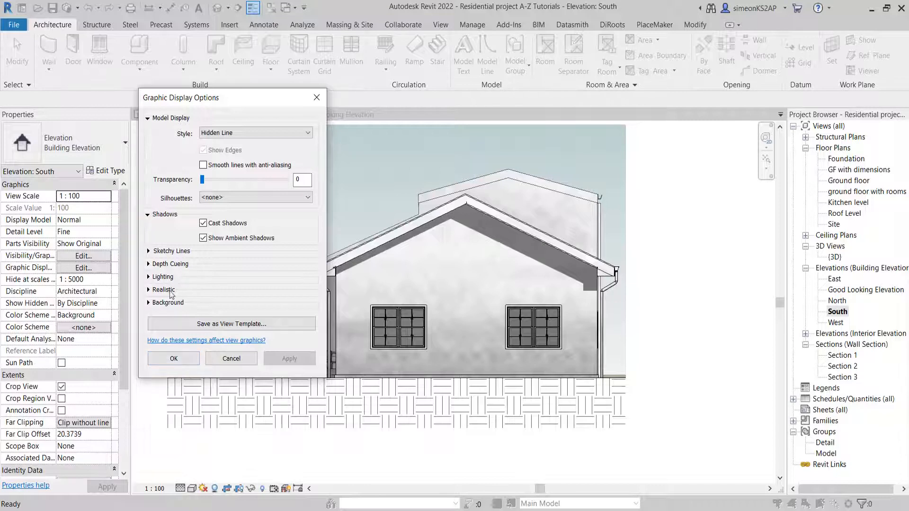
{"action": "left_click", "coordinate": [168, 302]}
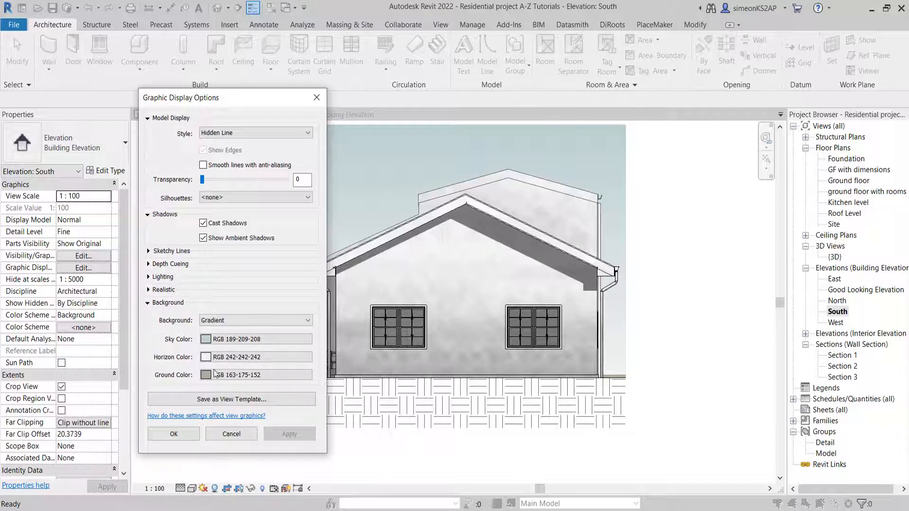
{"action": "left_click", "coordinate": [255, 320]}
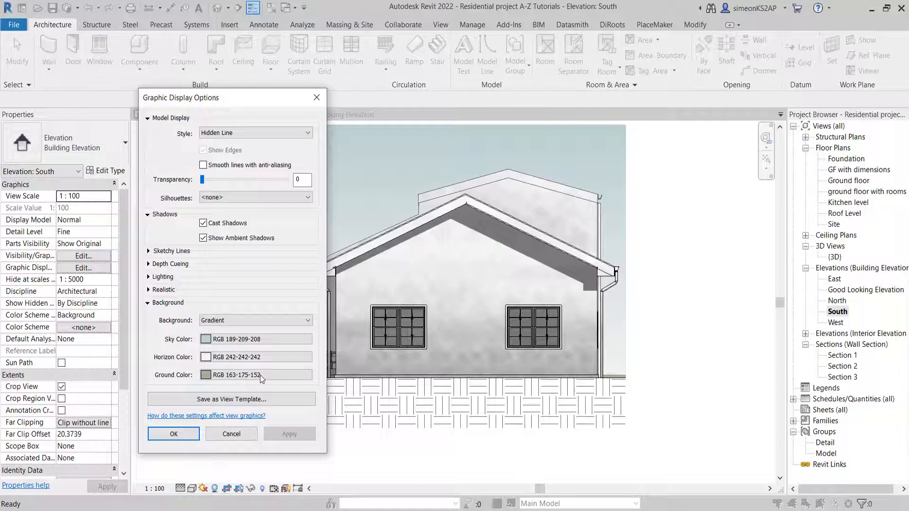
{"action": "left_click", "coordinate": [172, 434]}
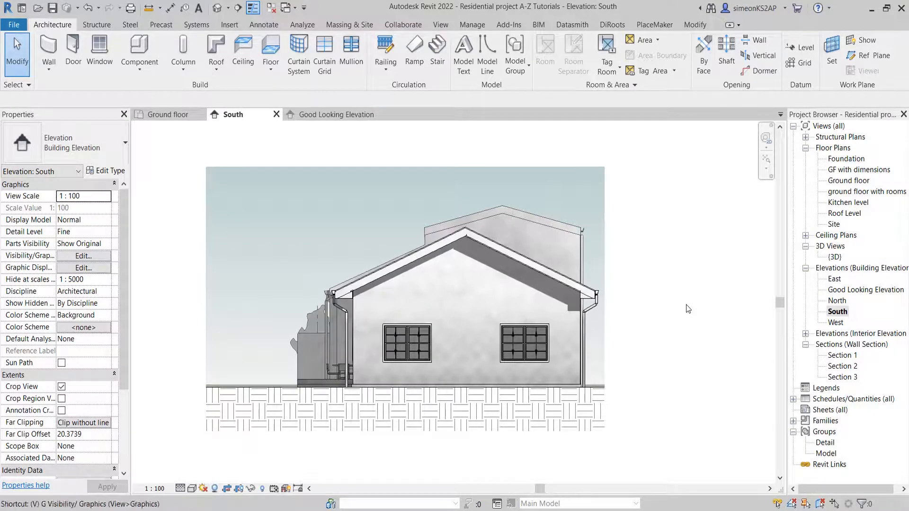
Step: Re-check Show annotation categories in Visibility/Graphics to reveal grids A–D and levels
{"action": "left_click", "coordinate": [82, 255]}
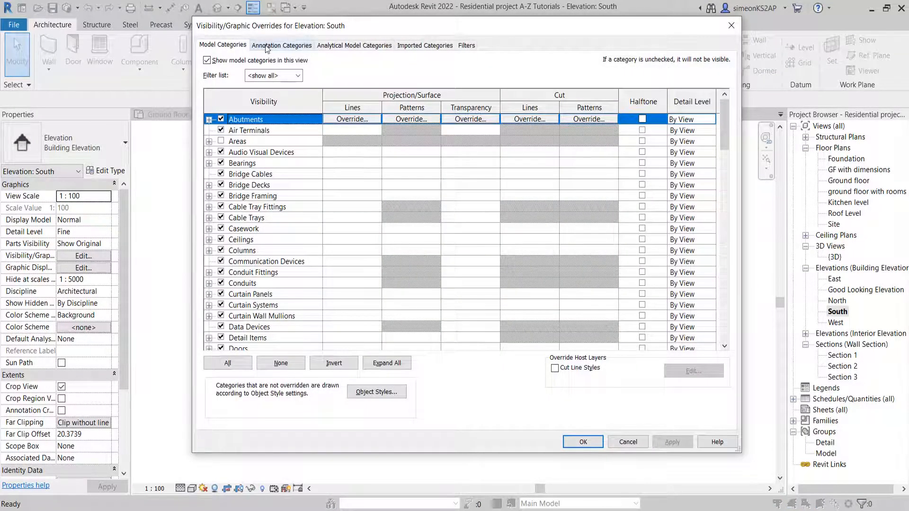
{"action": "left_click", "coordinate": [282, 46]}
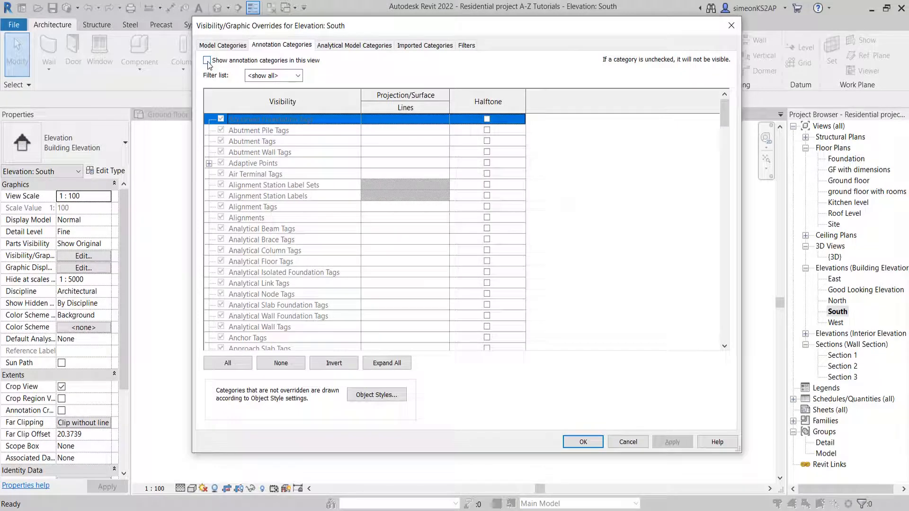
{"action": "left_click", "coordinate": [207, 60]}
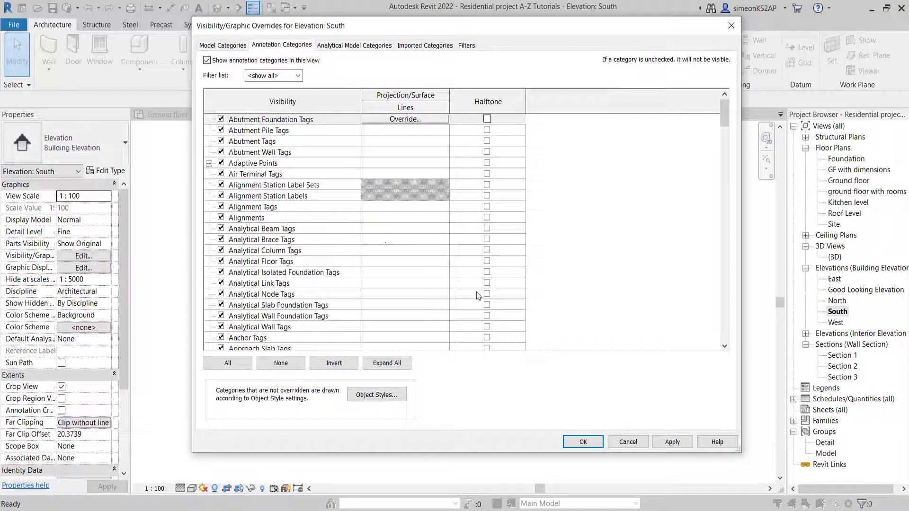
{"action": "left_click", "coordinate": [271, 119]}
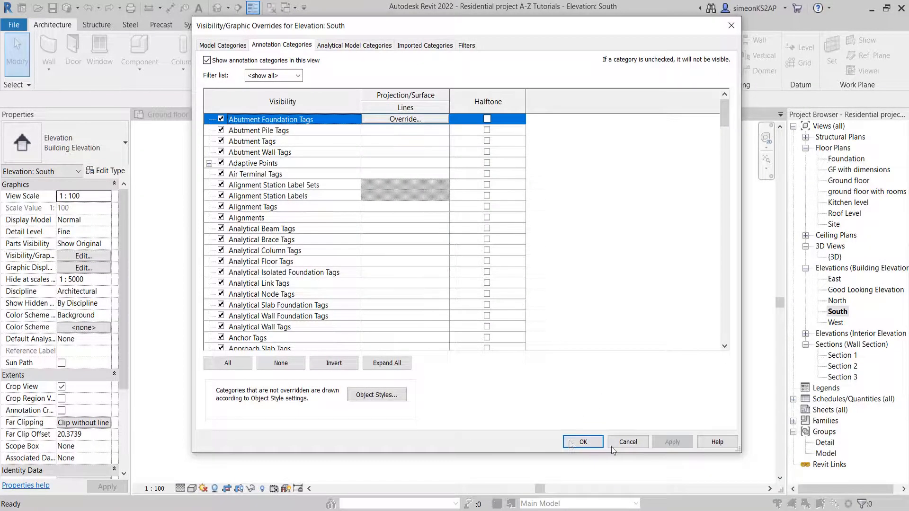
{"action": "left_click", "coordinate": [581, 441]}
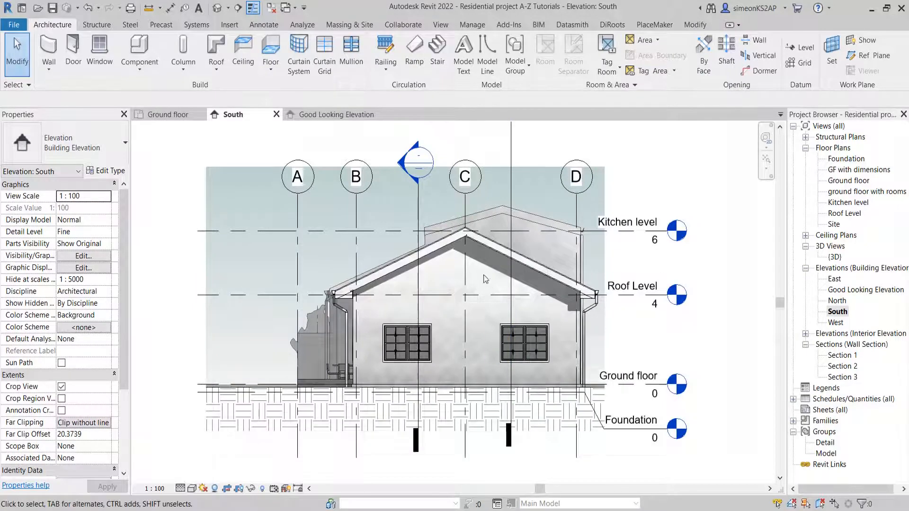
{"action": "mouse_move", "coordinate": [331, 201]}
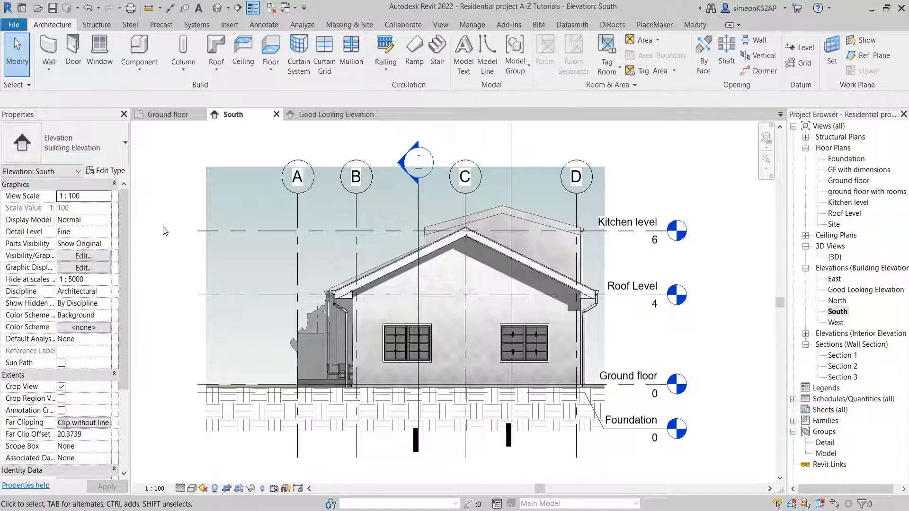
Step: Uncheck Show annotation categories again, then zoom closer to the shaded house
{"action": "left_click", "coordinate": [83, 256]}
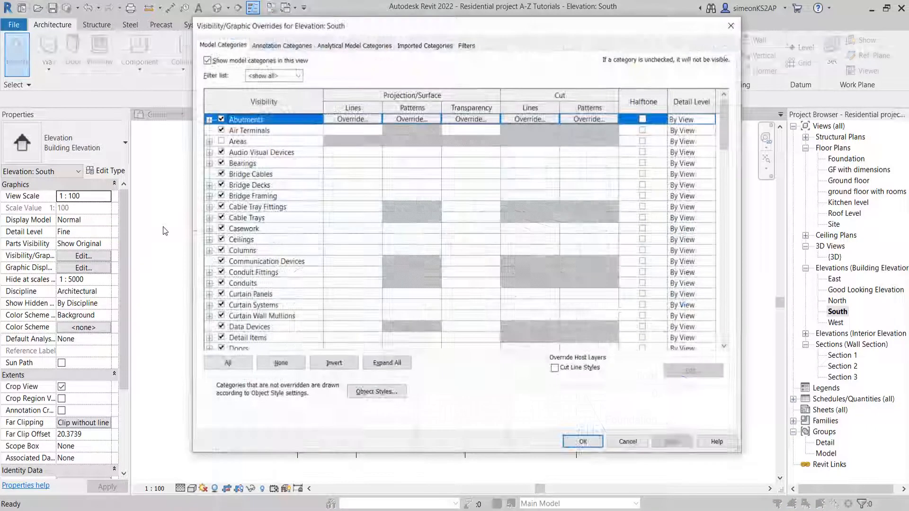
{"action": "left_click", "coordinate": [282, 45]}
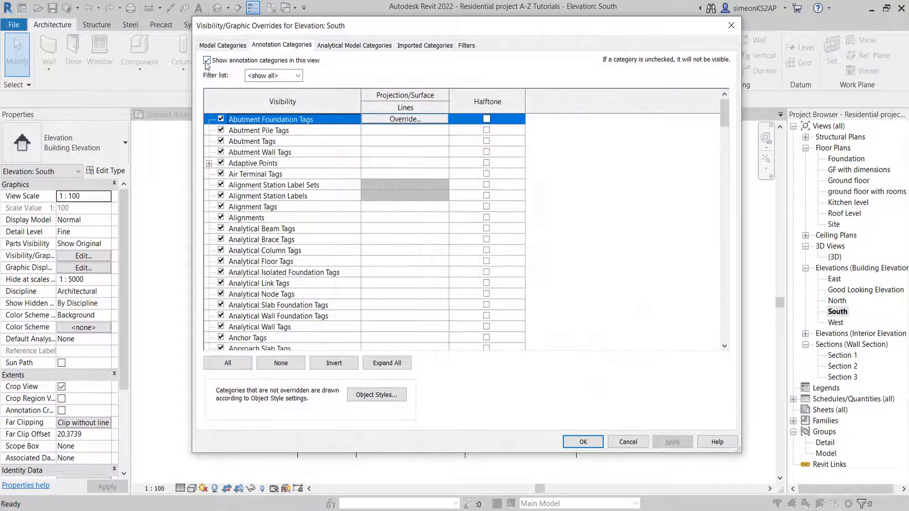
{"action": "left_click", "coordinate": [206, 60]}
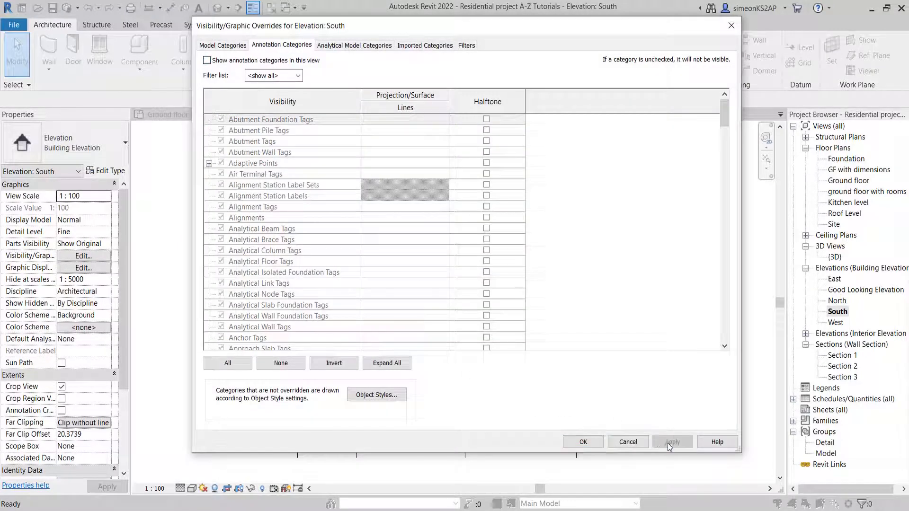
{"action": "left_click", "coordinate": [583, 441]}
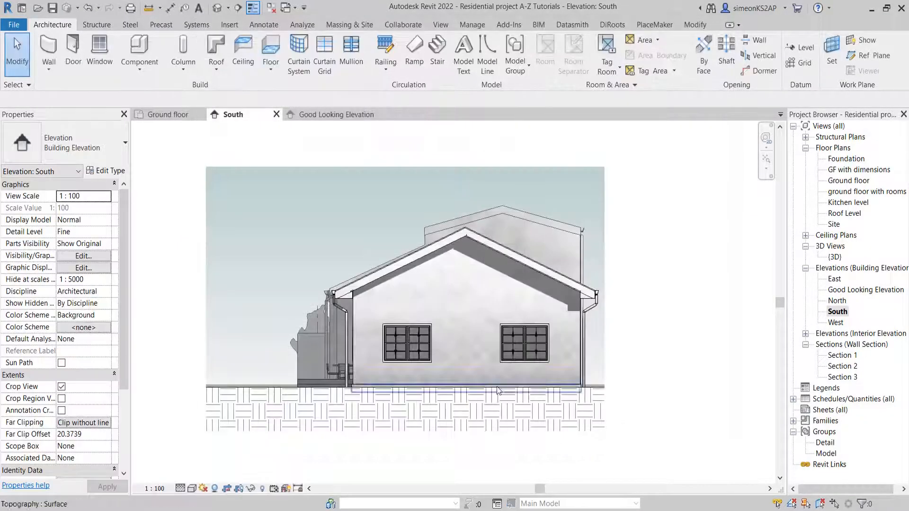
{"action": "scroll", "scroll_direction": "up", "scroll_amount": 3}
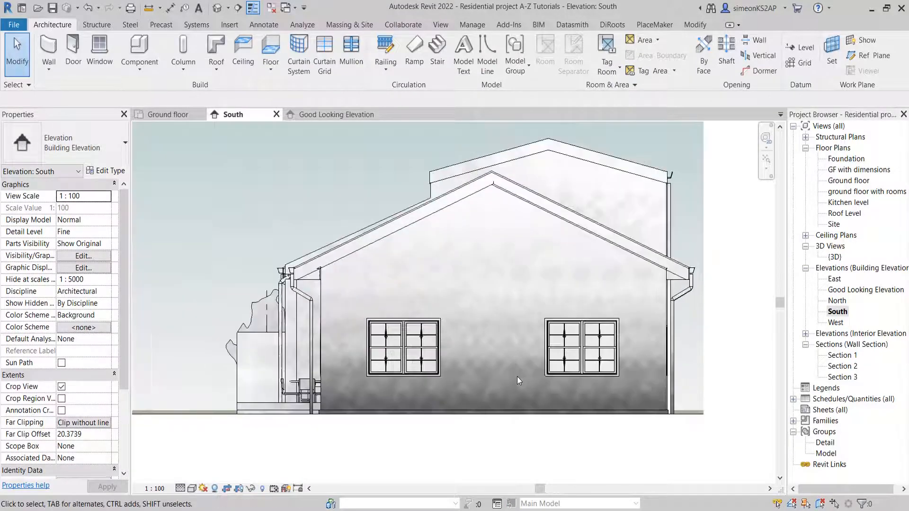